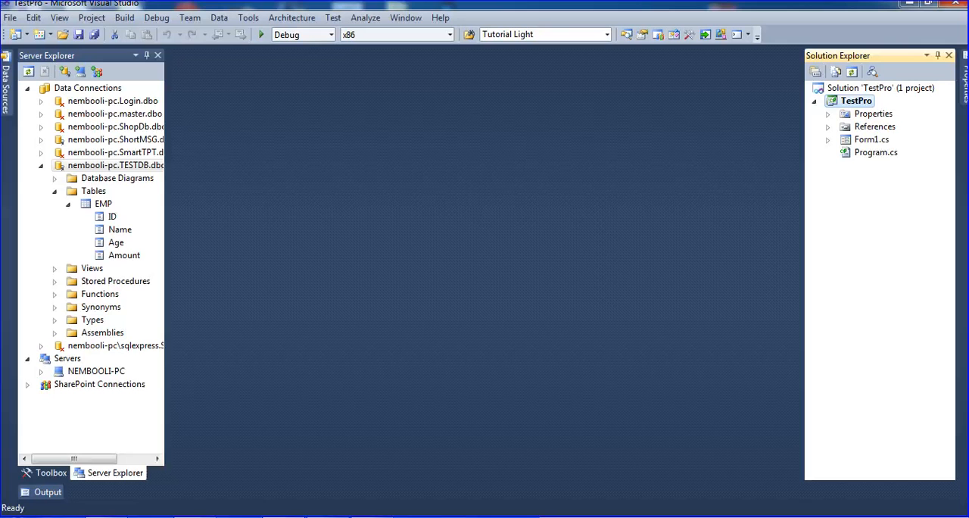
mouse_move(842, 115)
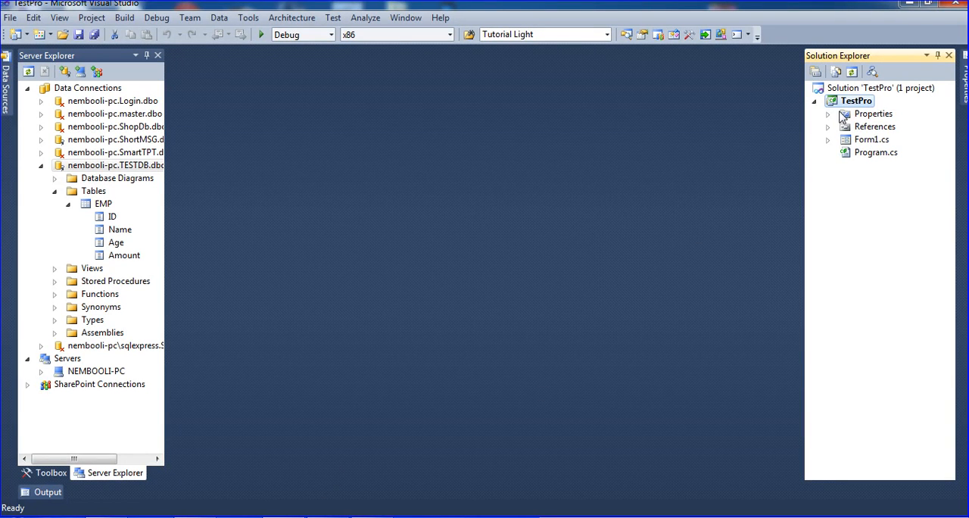
Step: Add a Windows Form named First_Form.cs to TestPro and enlarge its design surface
right_click(856, 100)
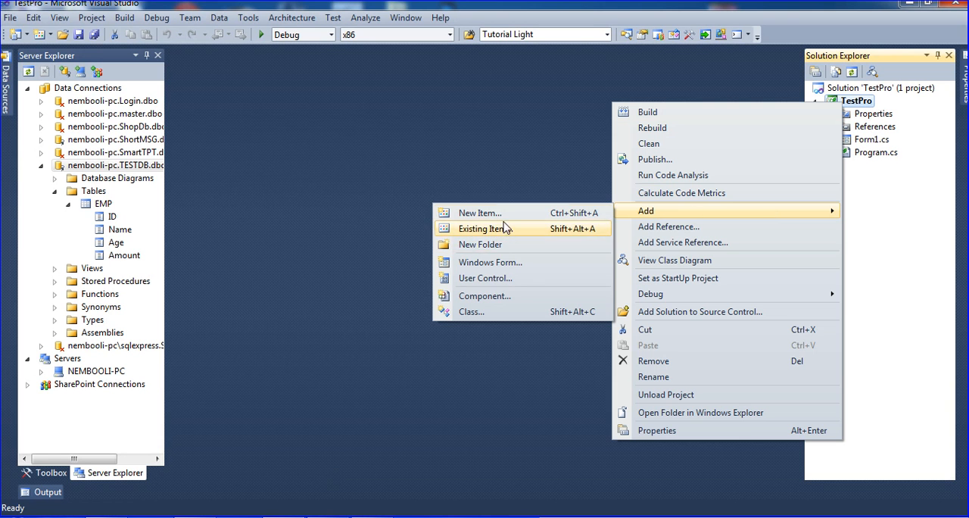
left_click(479, 212)
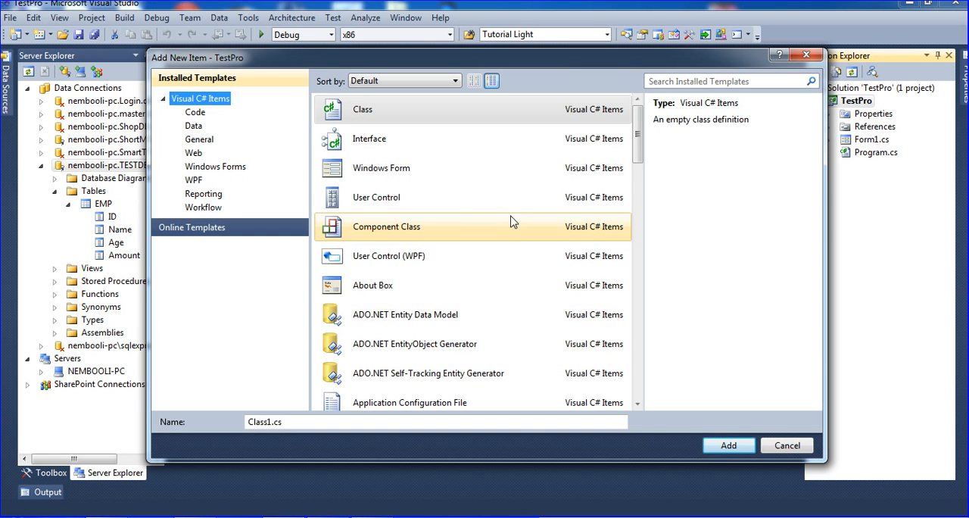
mouse_move(443, 180)
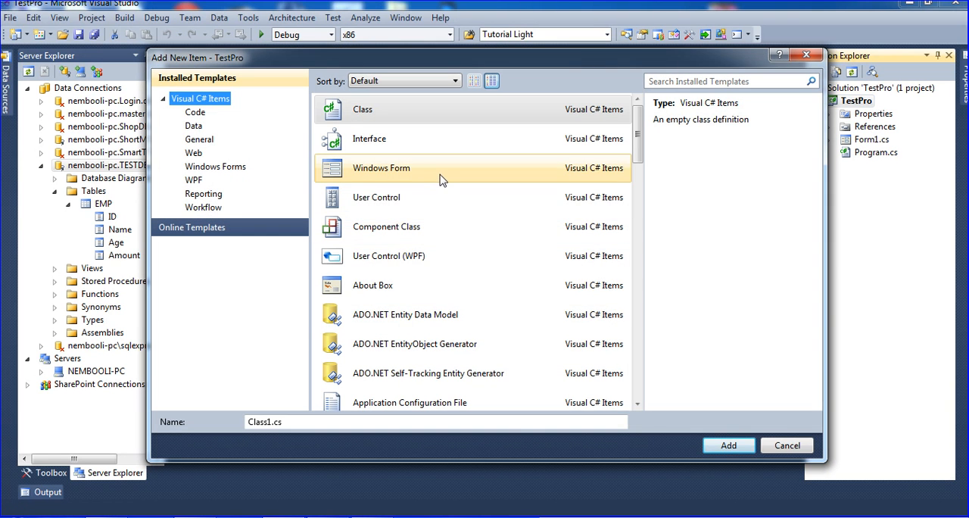
left_click(381, 168)
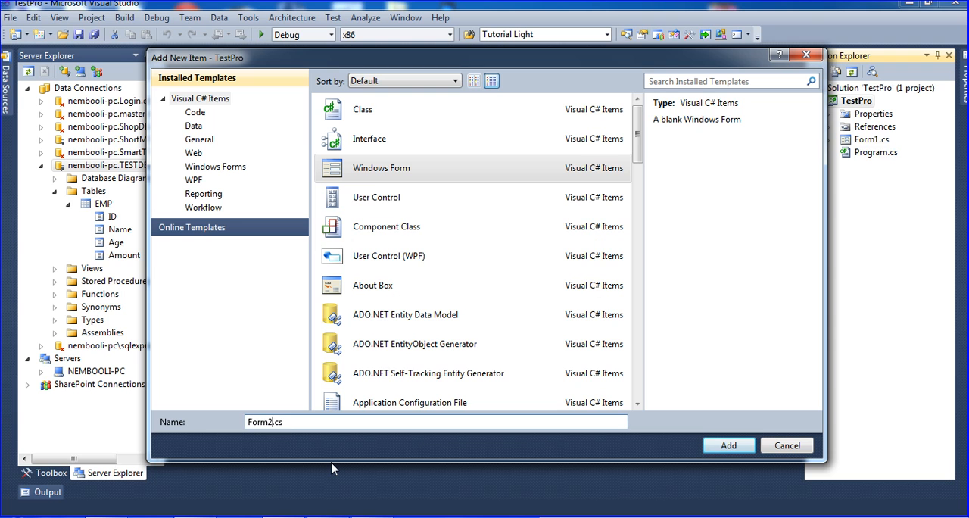
key("ctrl+a")
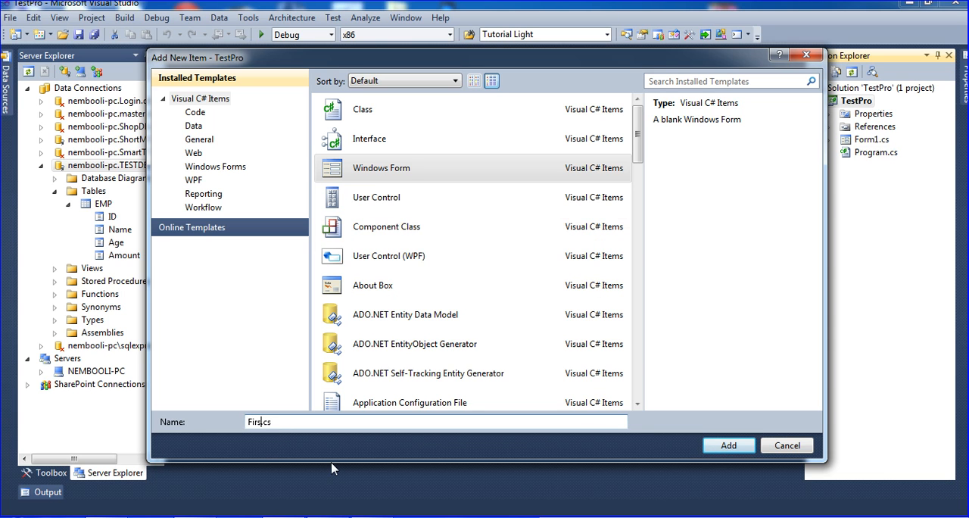
type("t_Form")
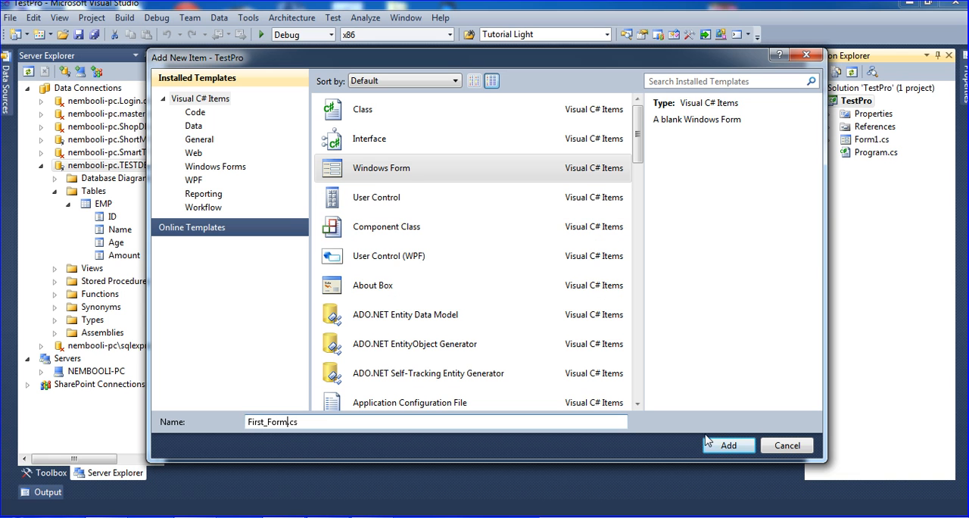
left_click(731, 445)
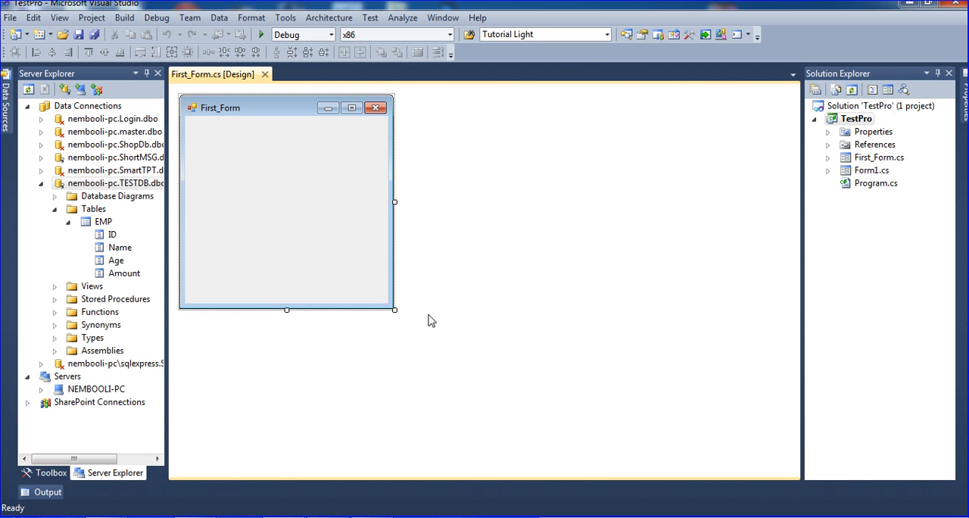
left_click_drag(395, 310, 634, 411)
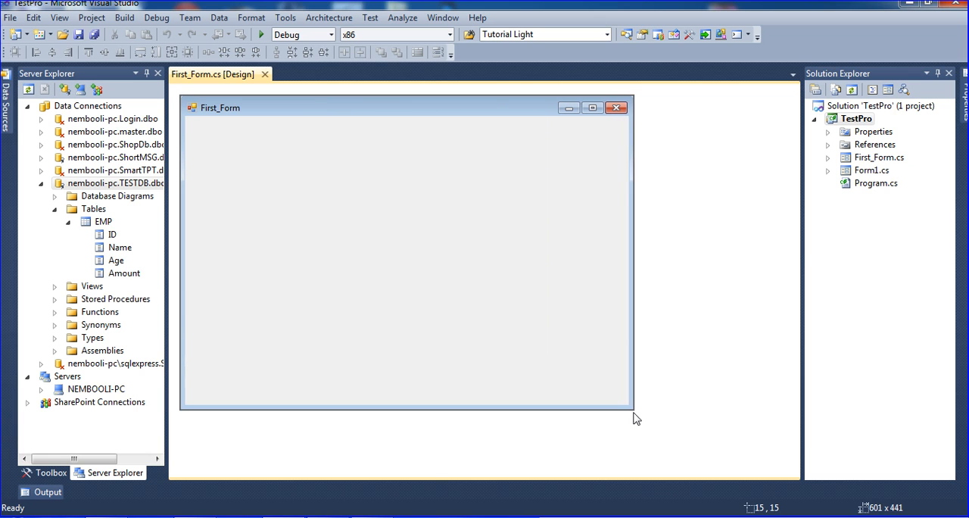
left_click_drag(634, 407, 639, 412)
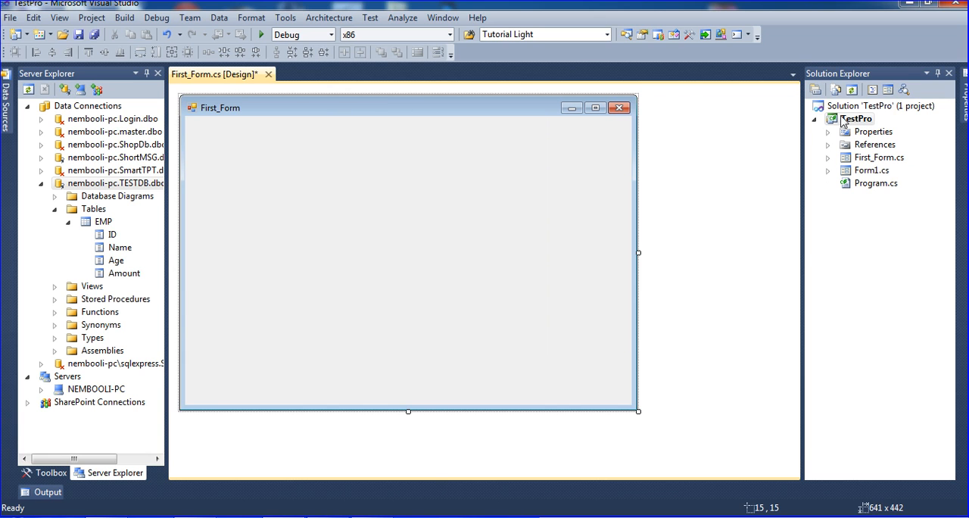
Step: Add another Windows Form named Secound_Form.cs to the TestPro project
right_click(856, 119)
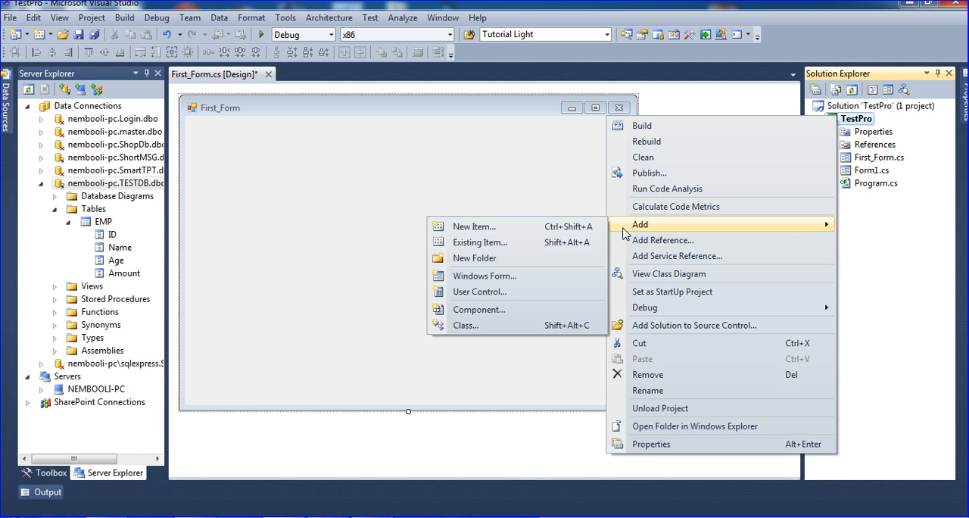
left_click(473, 227)
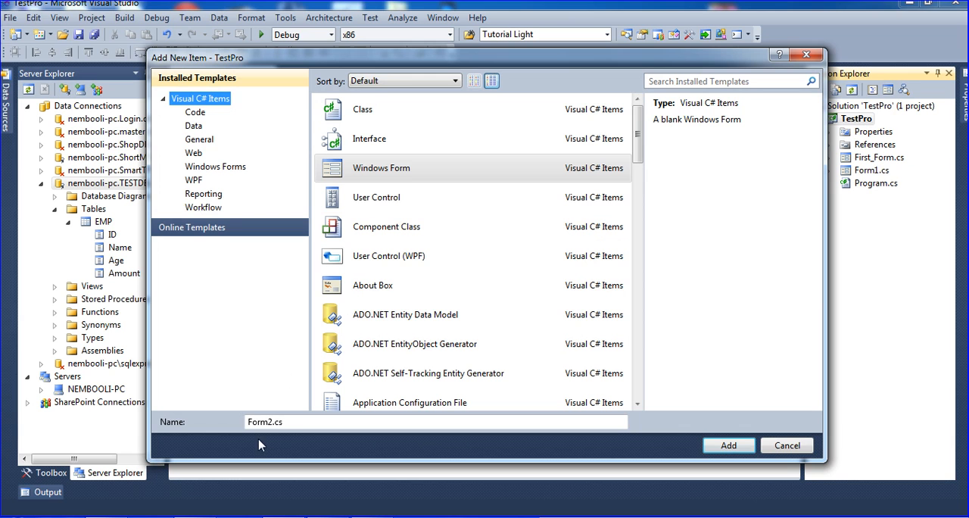
triple_click(271, 422)
type("Secound")
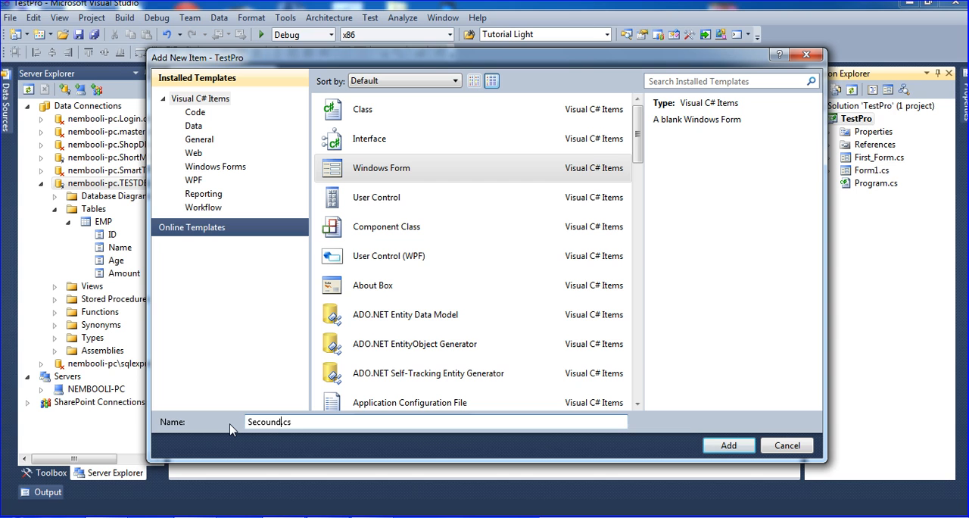
type("_Form")
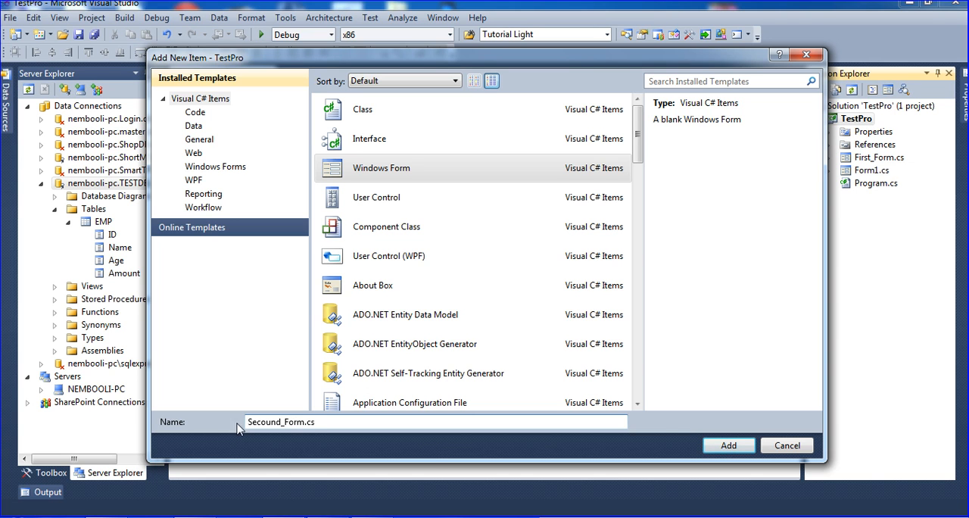
left_click(729, 446)
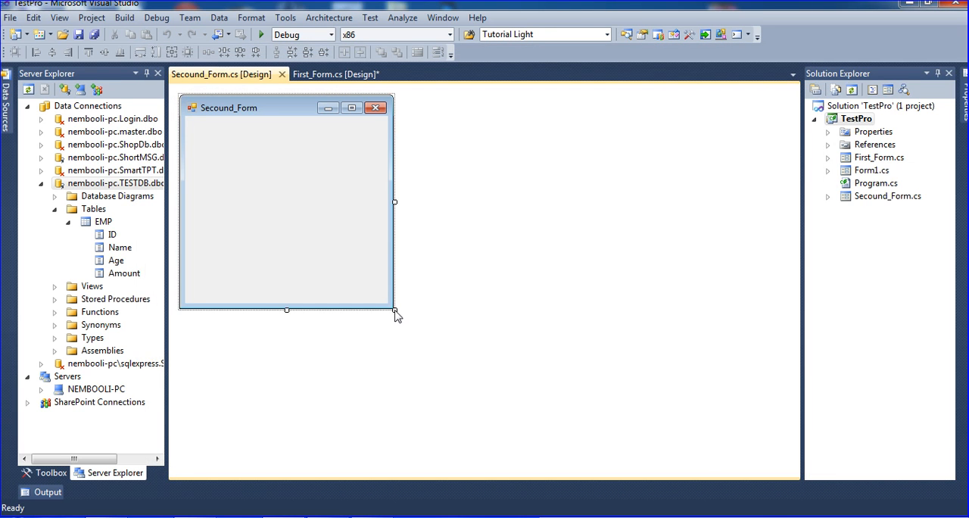
Step: Enlarge Secound_Form's design surface and return to First_Form's designer
left_click_drag(394, 310, 615, 389)
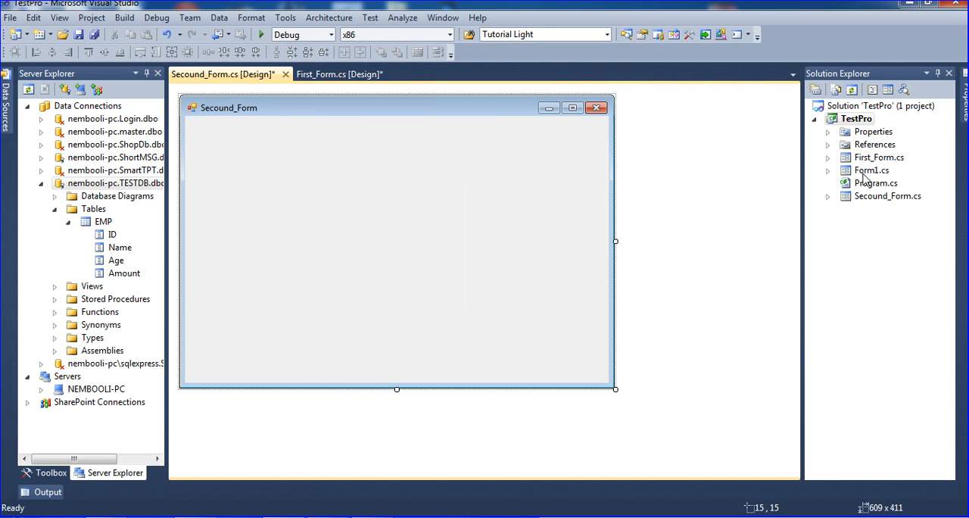
left_click(351, 74)
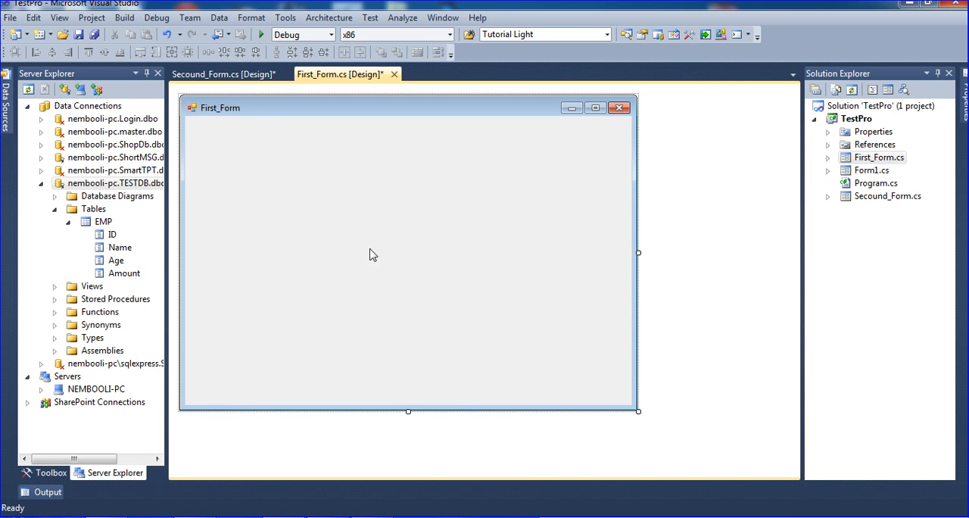
left_click(52, 472)
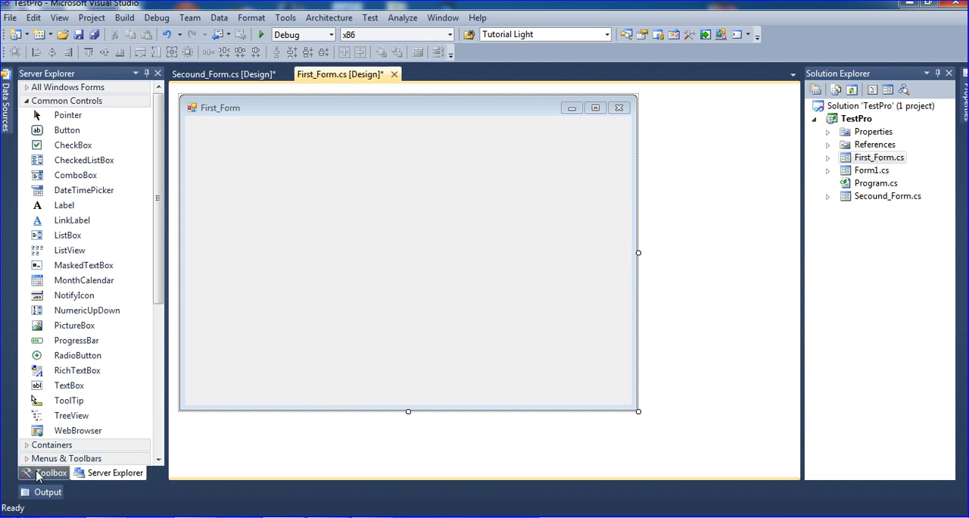
Step: Drop a Button mid-form, set its Text property to OPEN, and generate its click handler
left_click(50, 473)
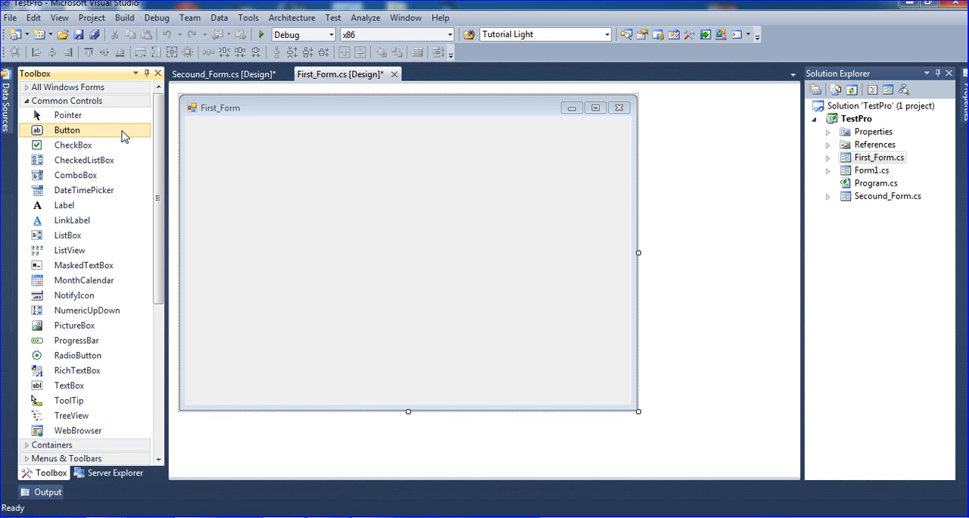
left_click_drag(66, 129, 376, 249)
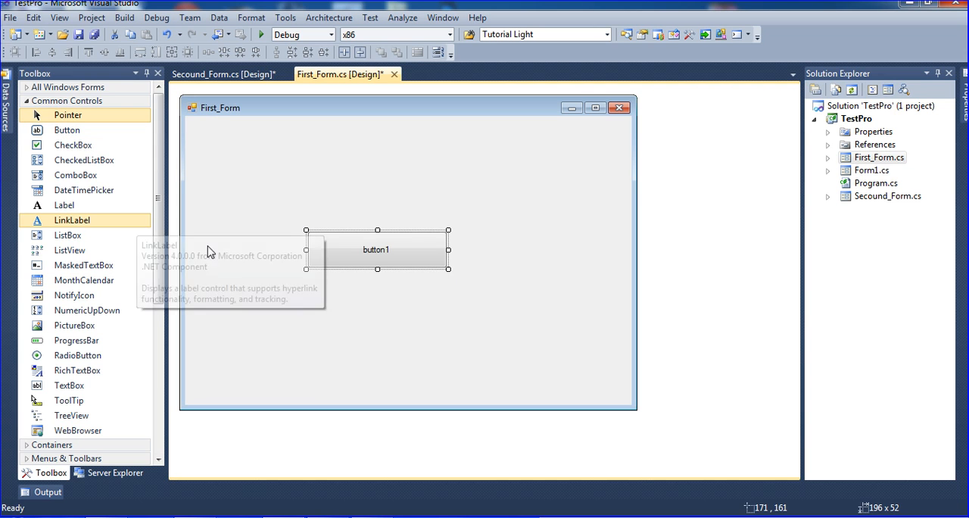
right_click(378, 249)
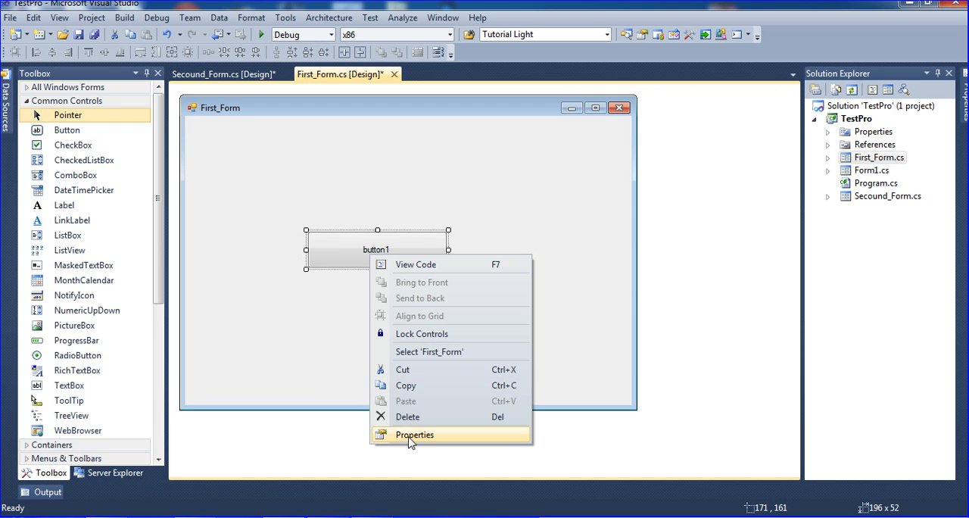
left_click(412, 435)
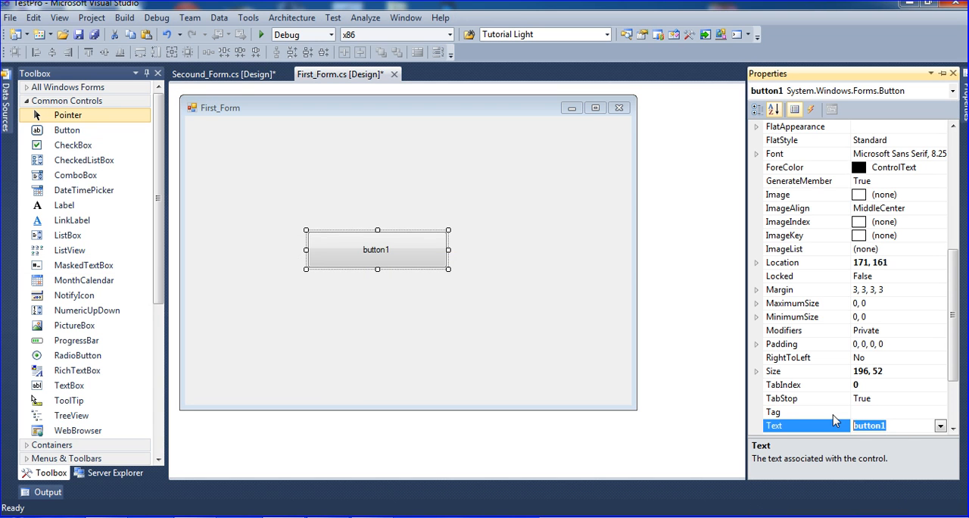
type("OP")
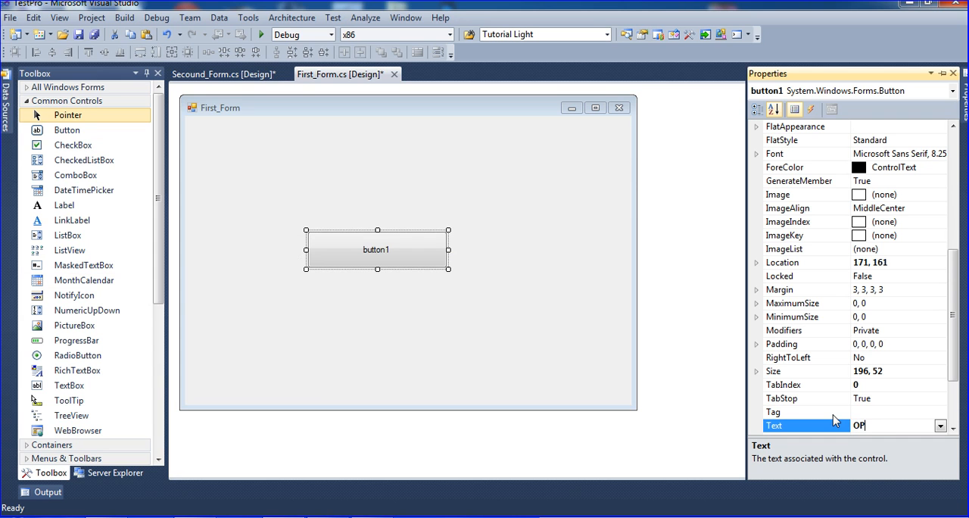
type("EN")
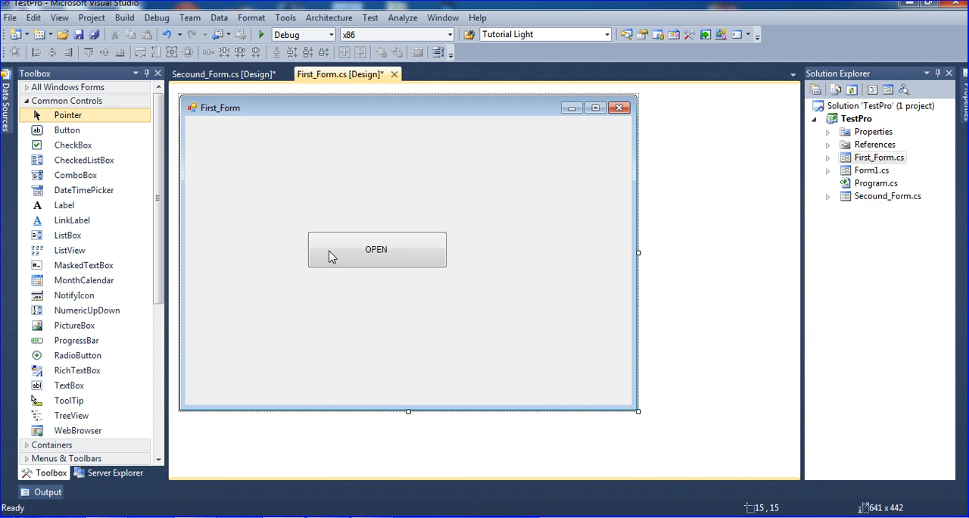
double_click(376, 249)
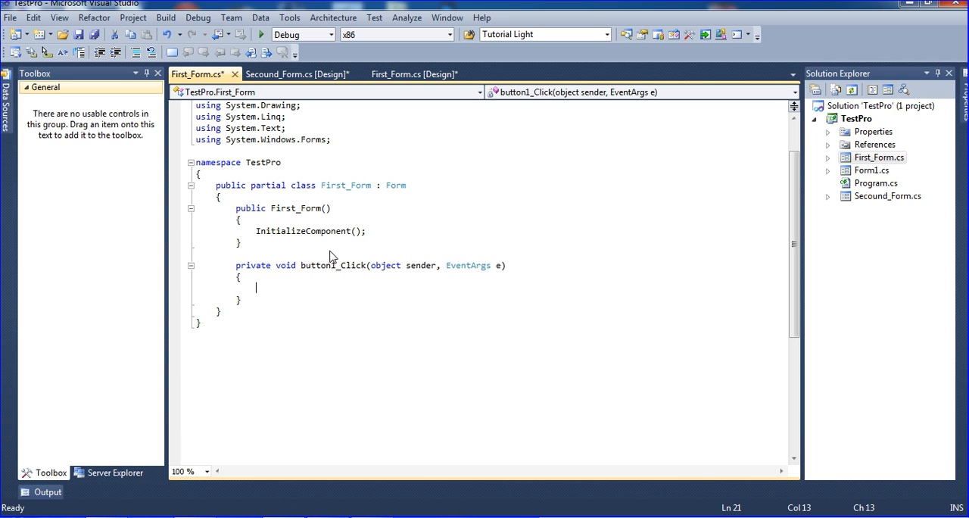
mouse_move(274, 380)
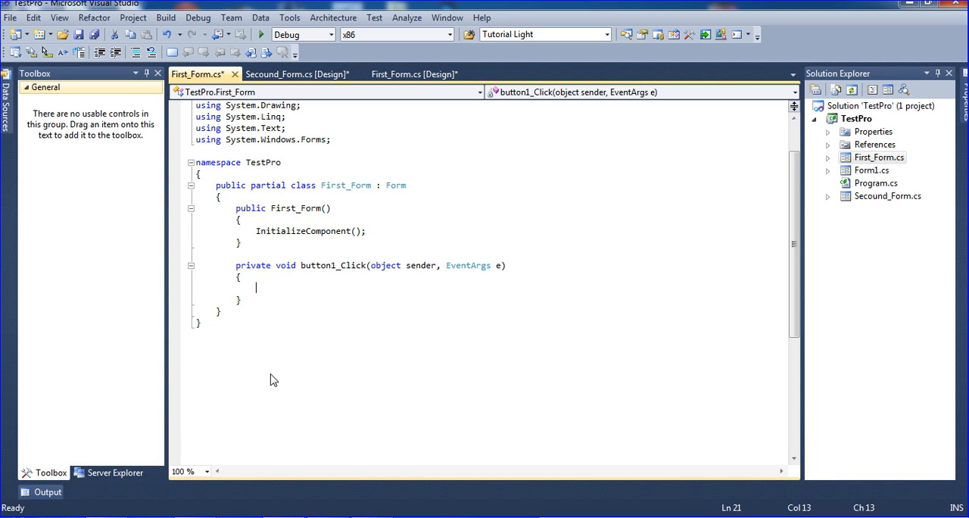
Step: In button1_Click, write 'Secound_Form ss = new Secound_Form(); ss.Show();' and save
type("s")
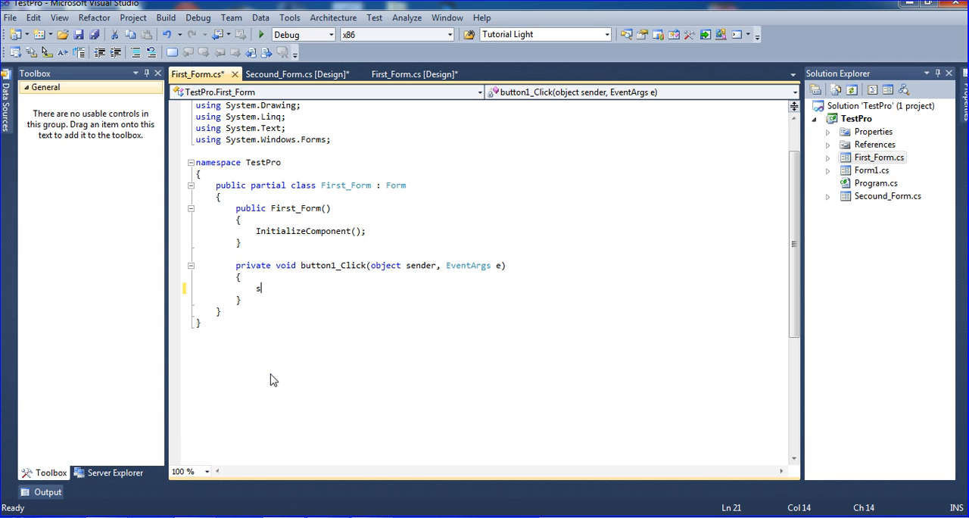
type("Secound_Form")
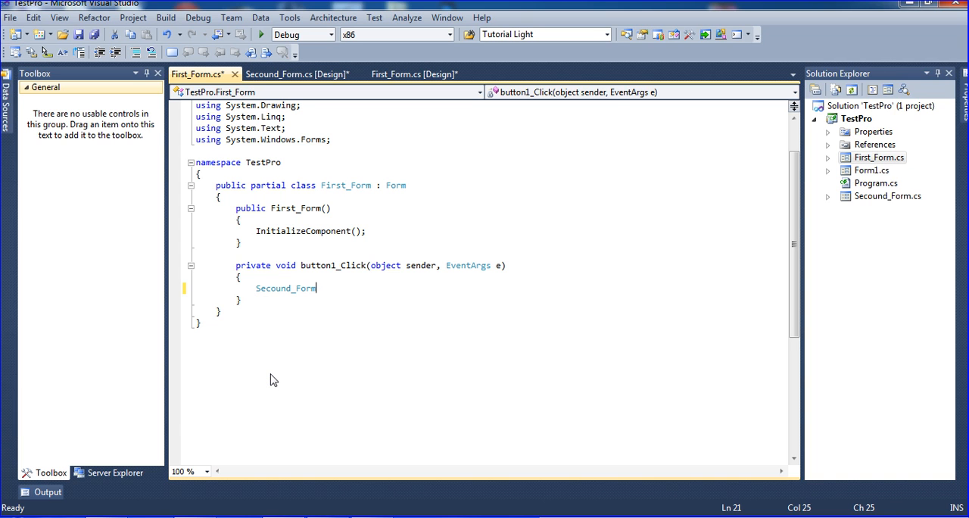
type("ss")
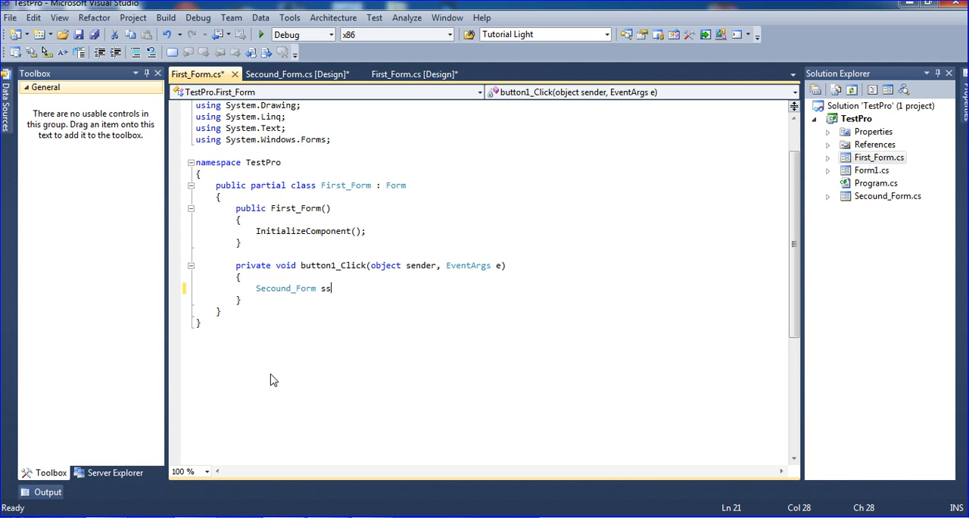
type("=")
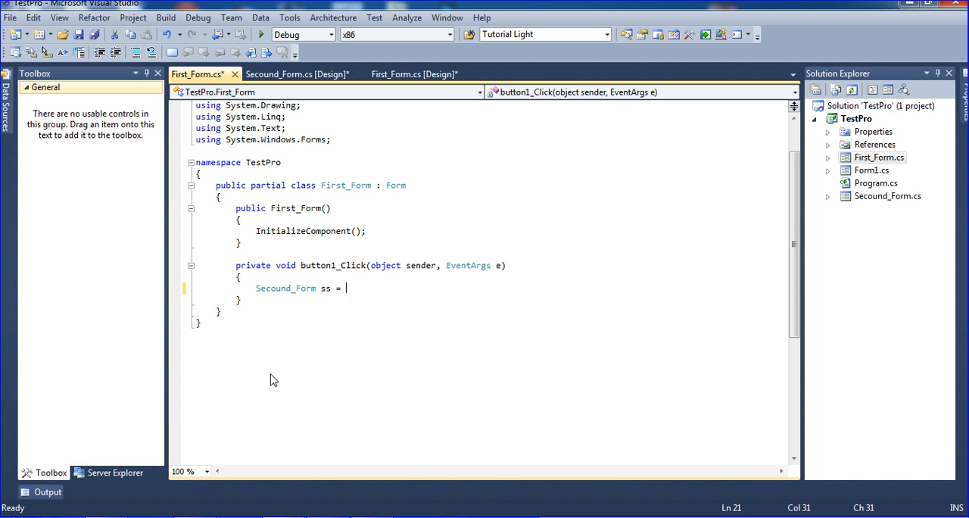
type("new Secound_Form")
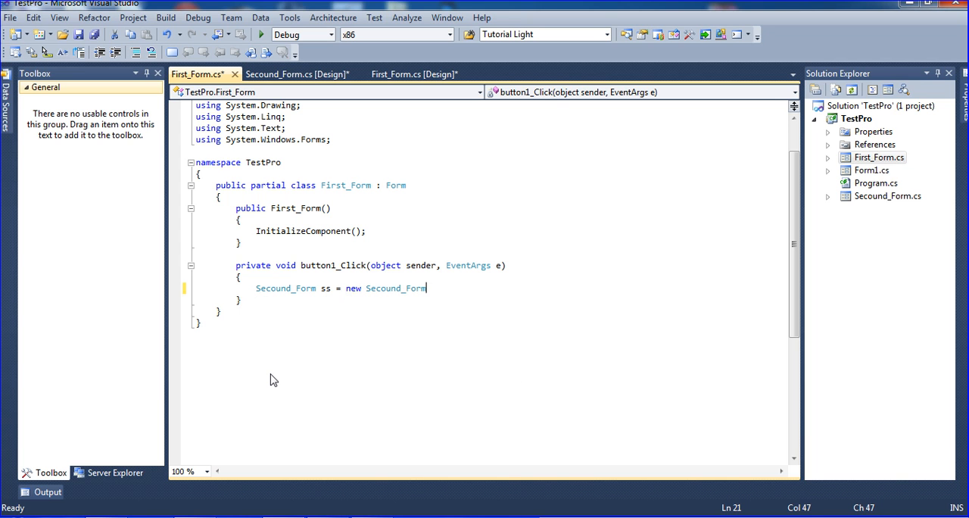
type("();")
type("ss")
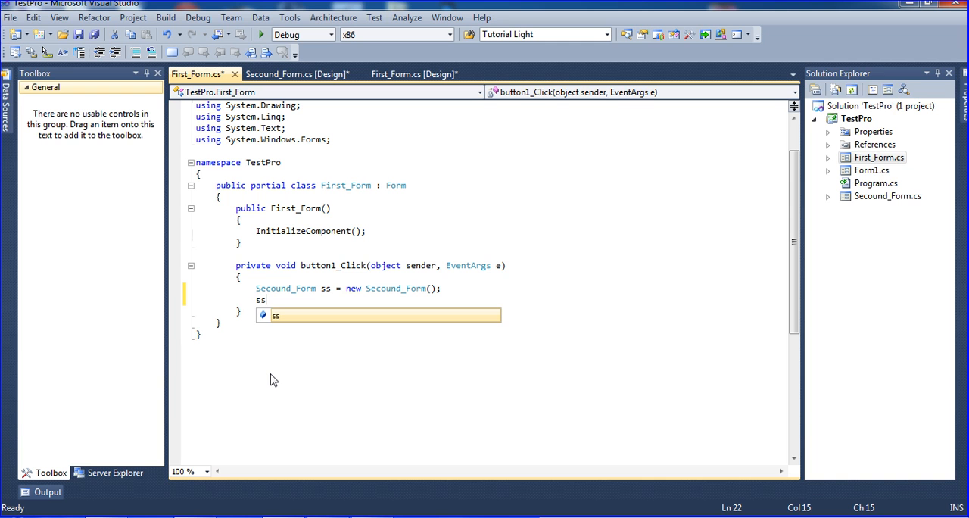
type(".sh")
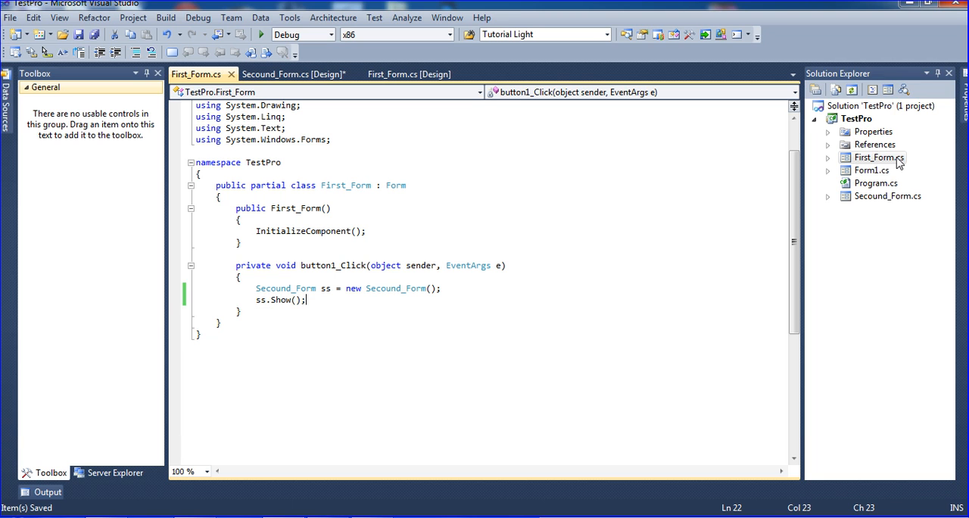
mouse_move(880, 196)
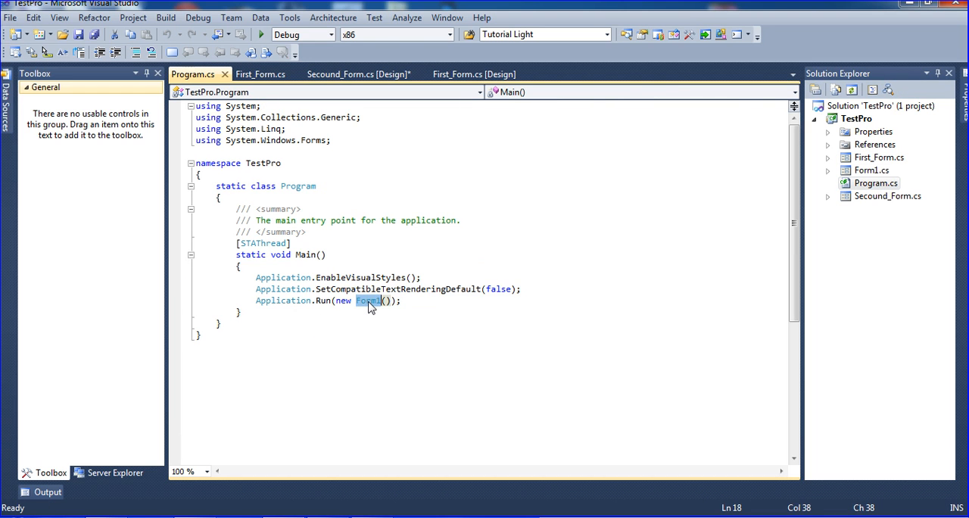
Step: Change Application.Run(new Form1()) to new First_Form() in Program.cs and save
type("first")
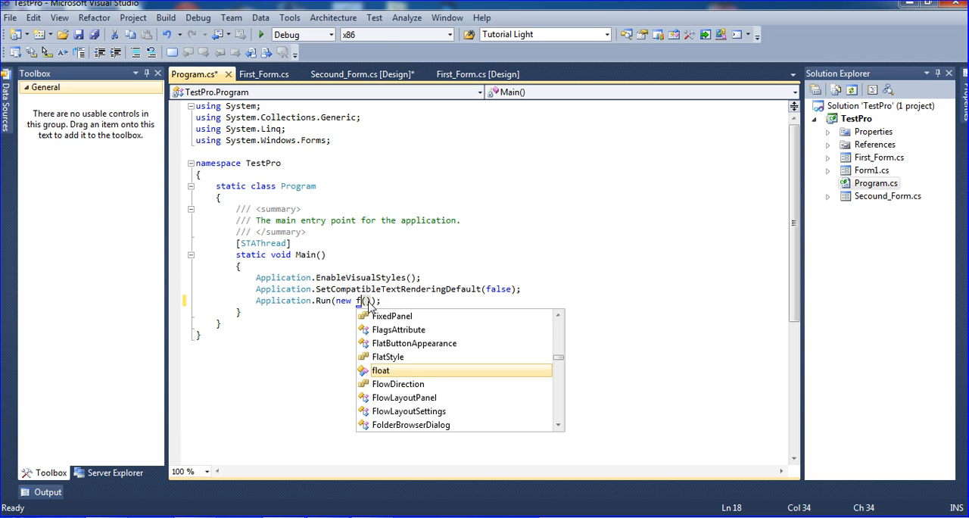
type("i")
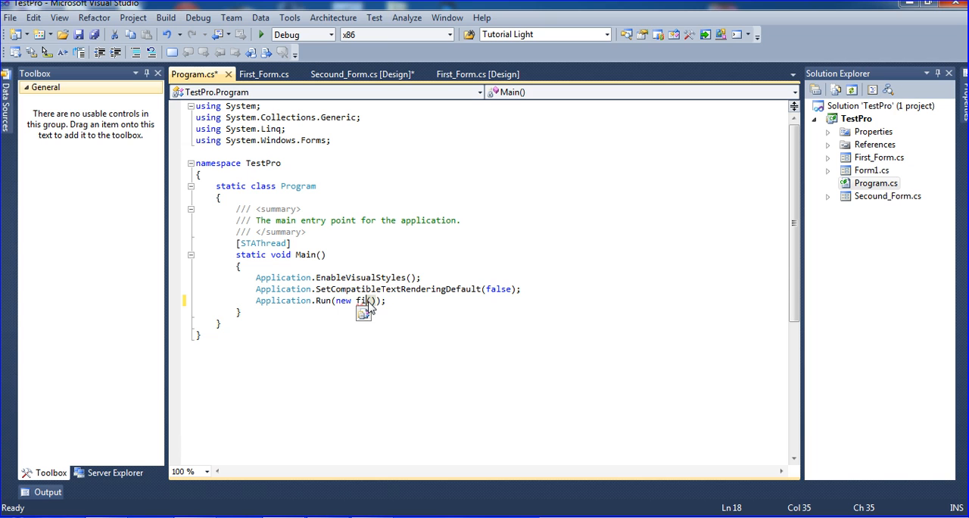
type("fi")
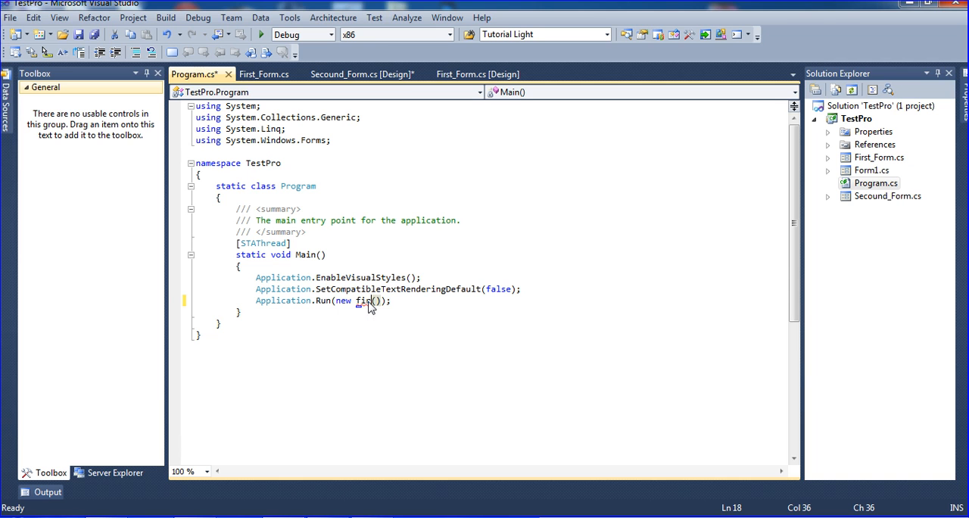
key("BackSpace")
type("First")
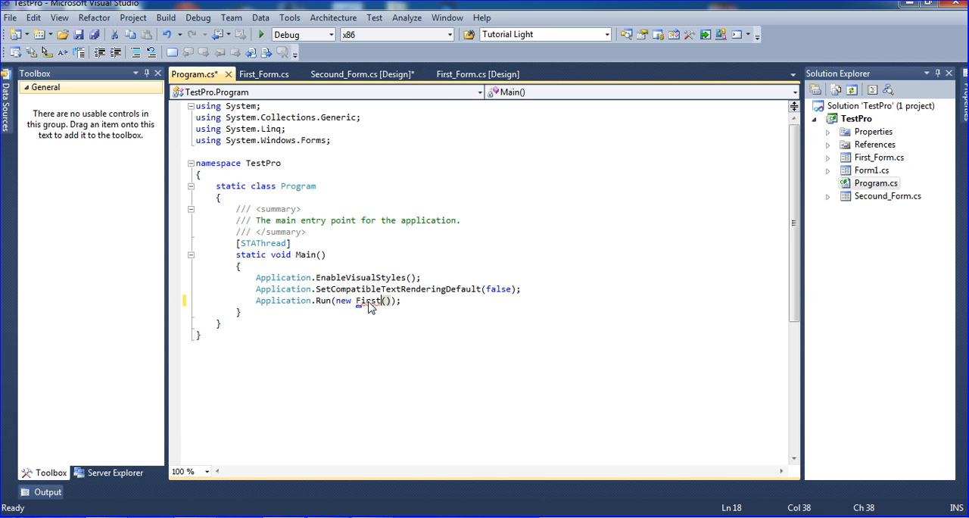
type("_F")
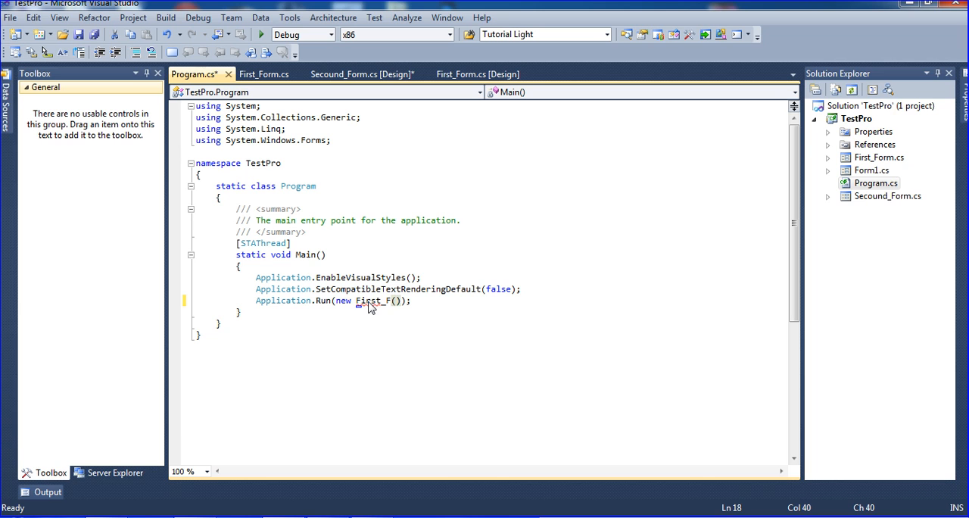
type("orm")
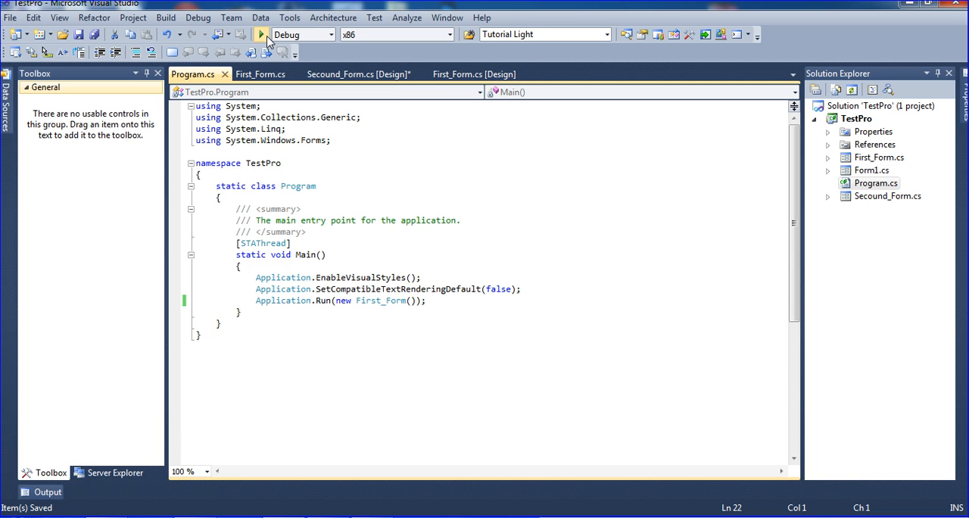
left_click(261, 33)
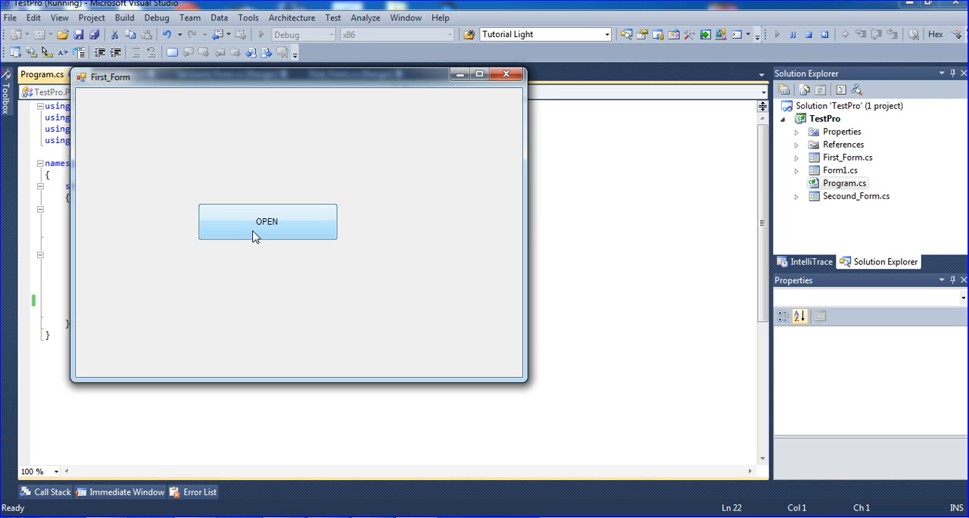
left_click(267, 222)
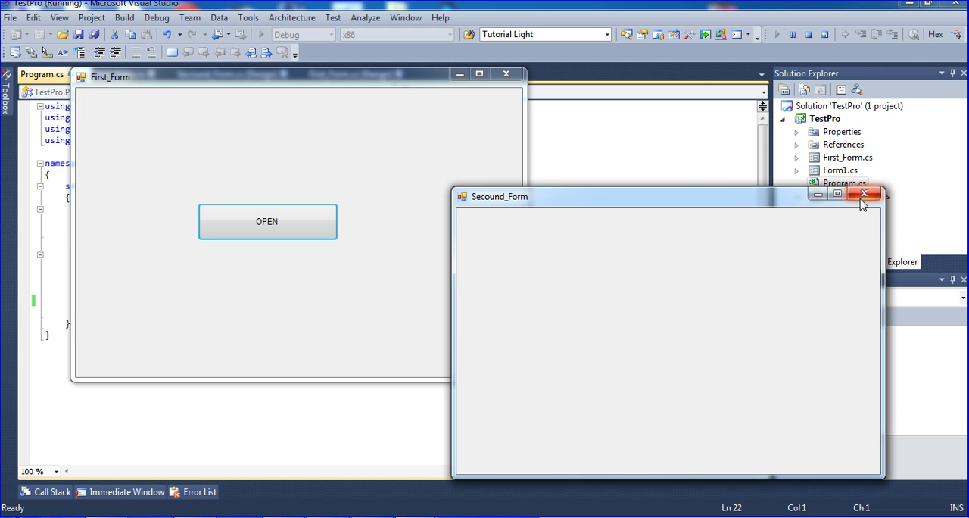
left_click(864, 195)
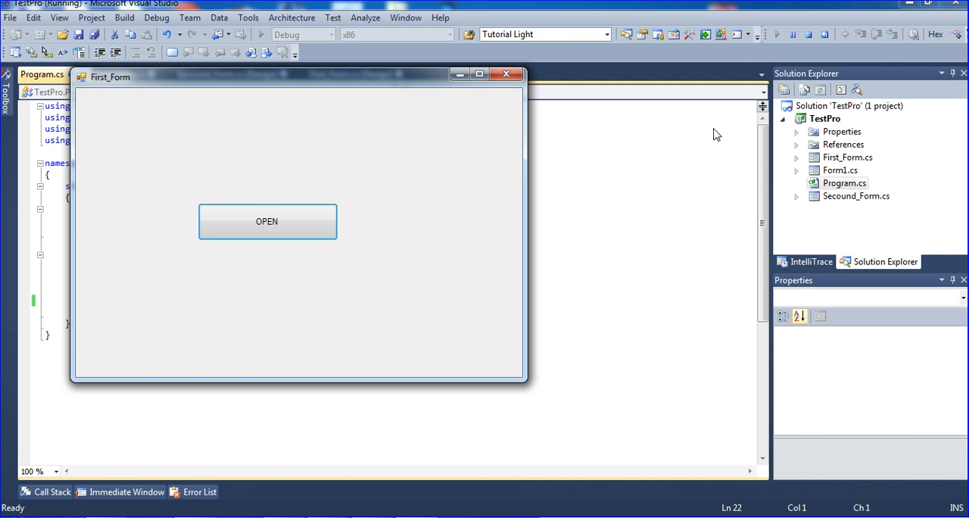
left_click(505, 73)
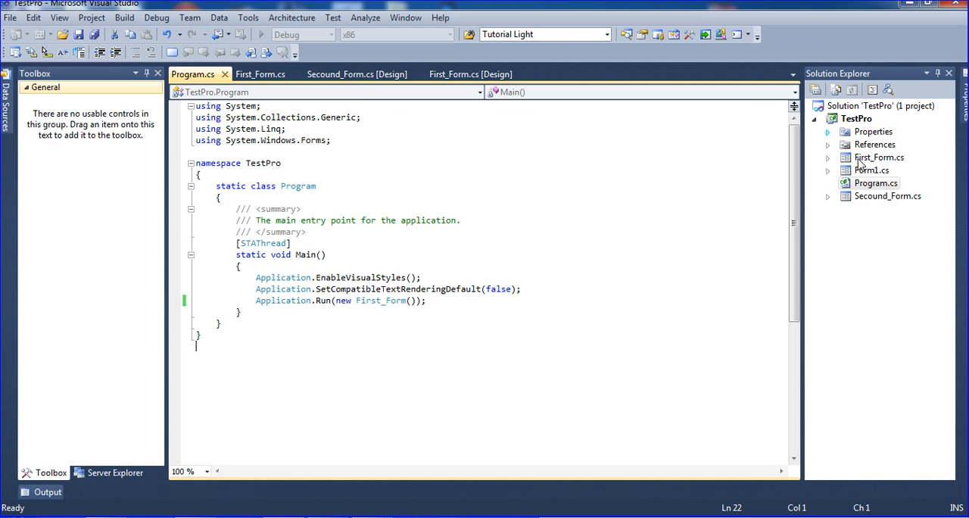
Step: Open Secound_Form's code and give its constructor a 'string val' parameter
left_click(352, 74)
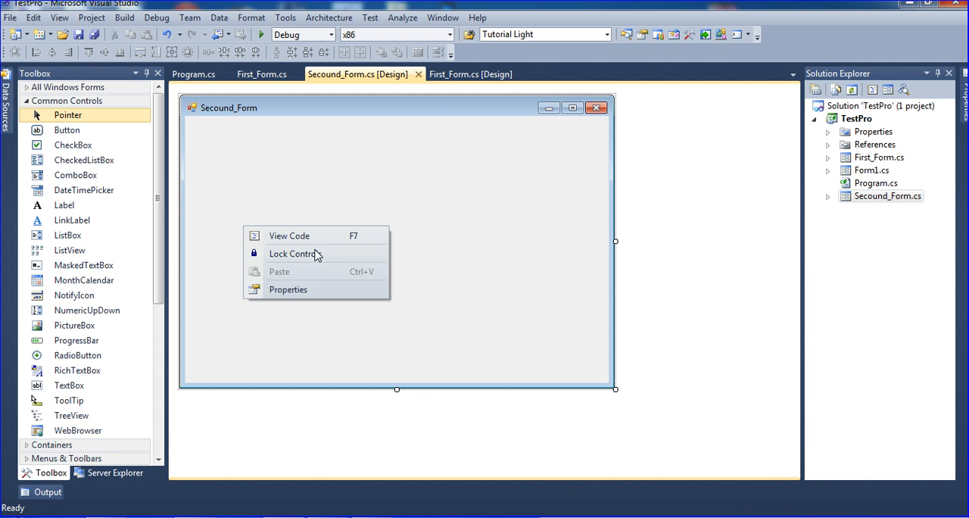
left_click(289, 236)
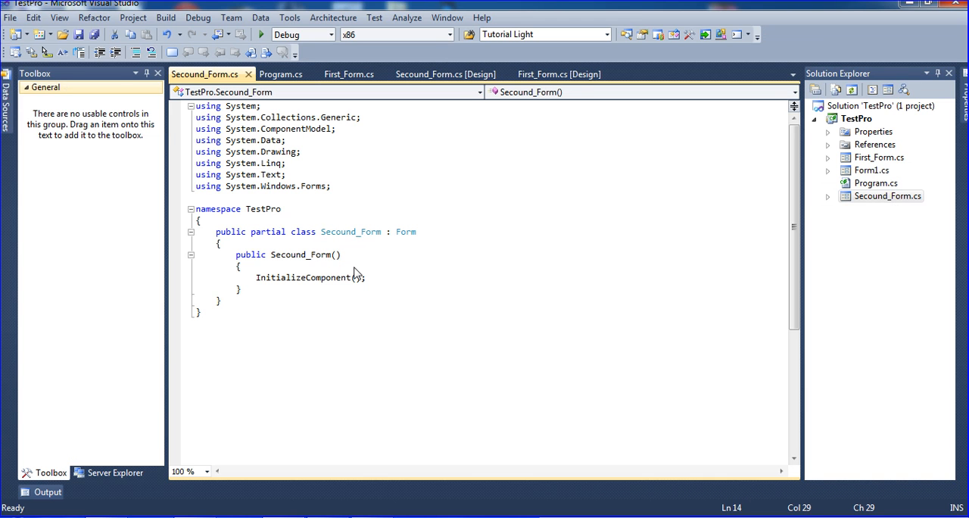
type("s")
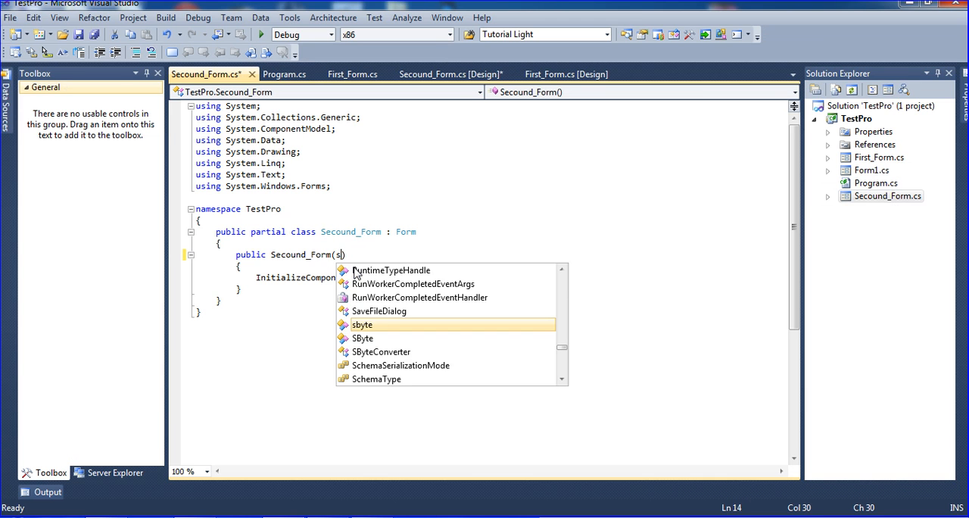
type("string )")
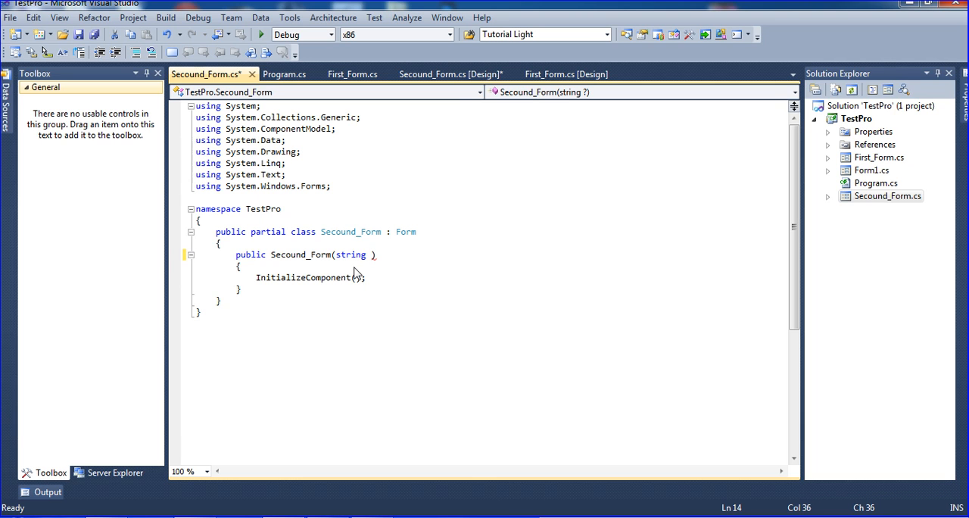
type("val")
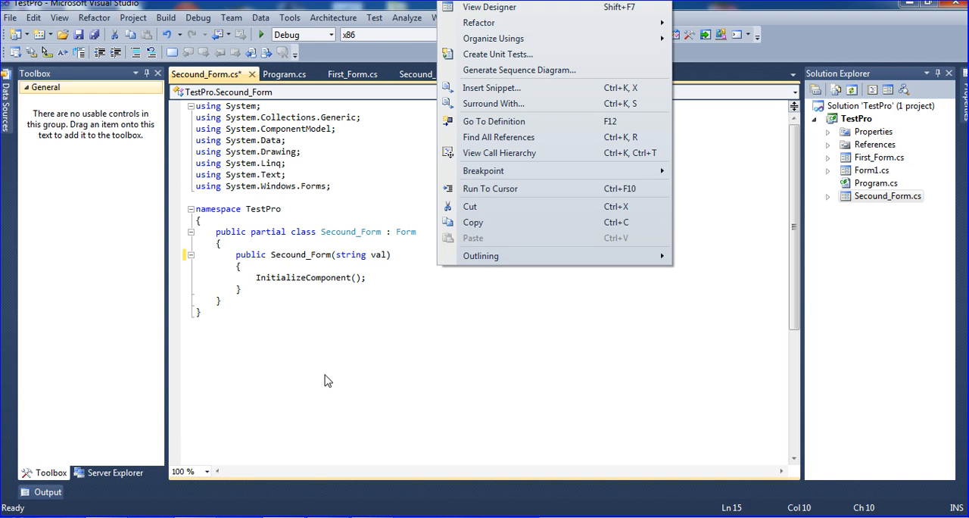
left_click(494, 6)
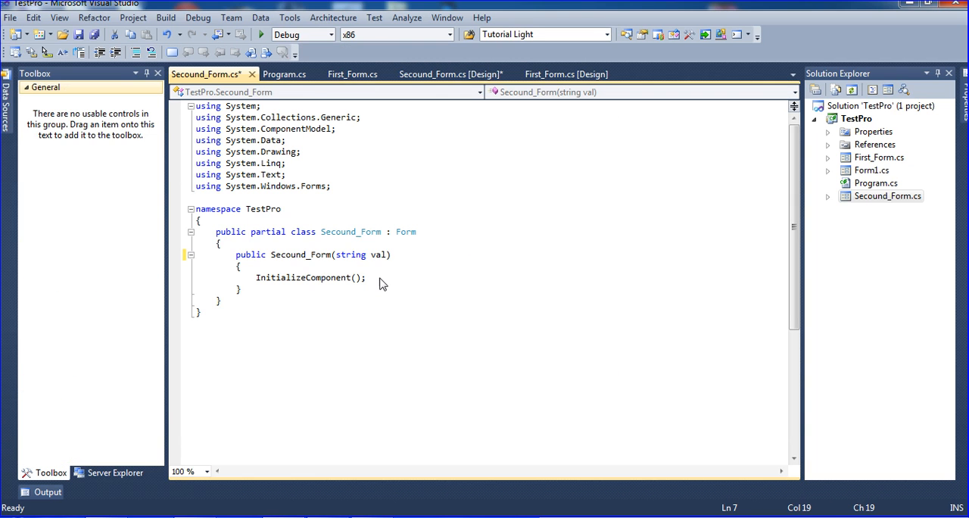
Step: Add 'textBox1.Text = val;' to the constructor and save Secound_Form.cs
type("tex")
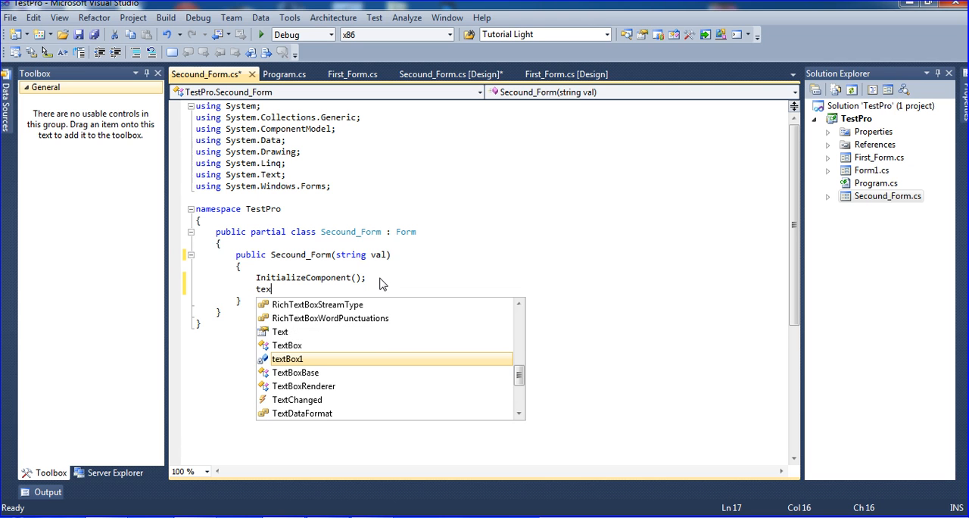
type("Box1.t")
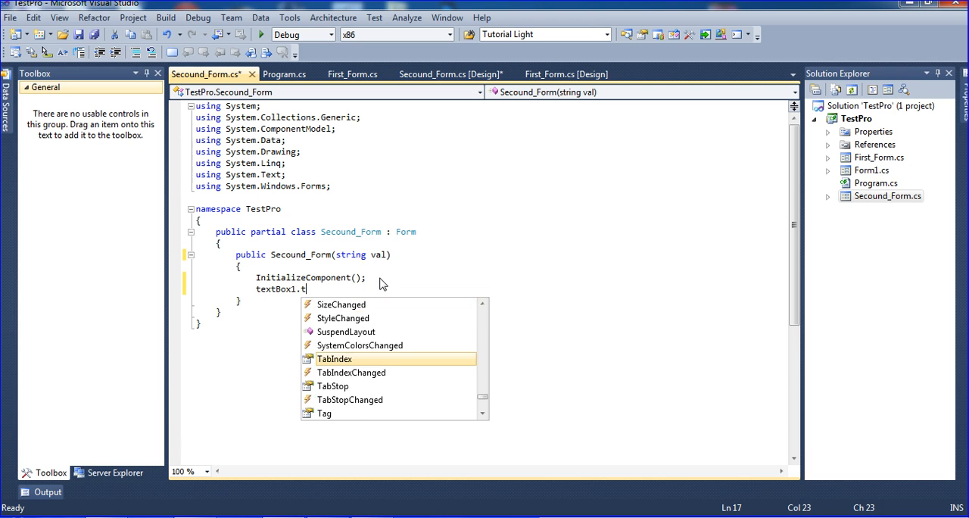
type("ext = val")
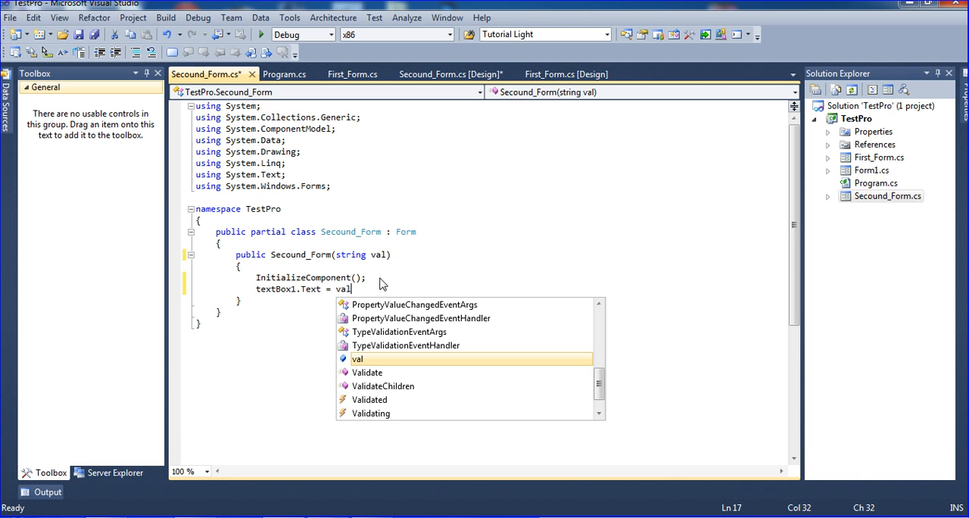
type(";")
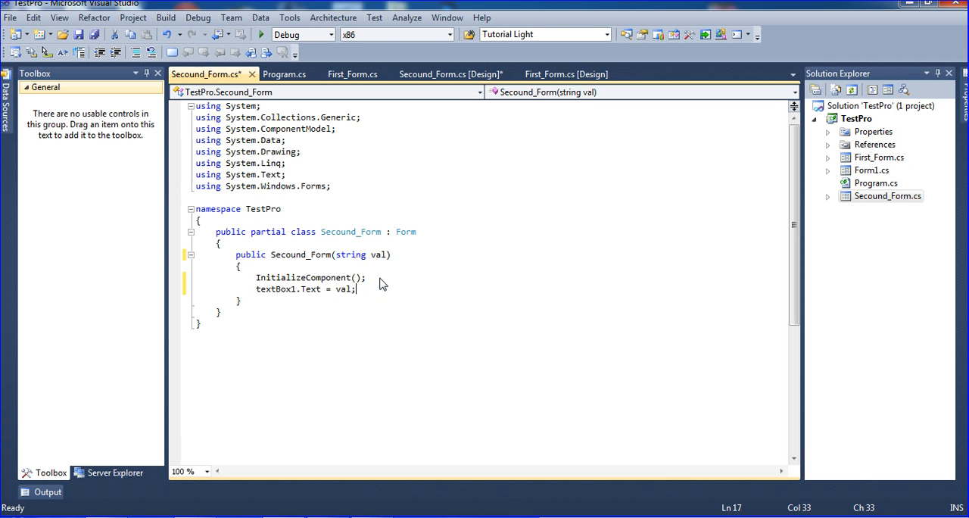
key("ctrl+s")
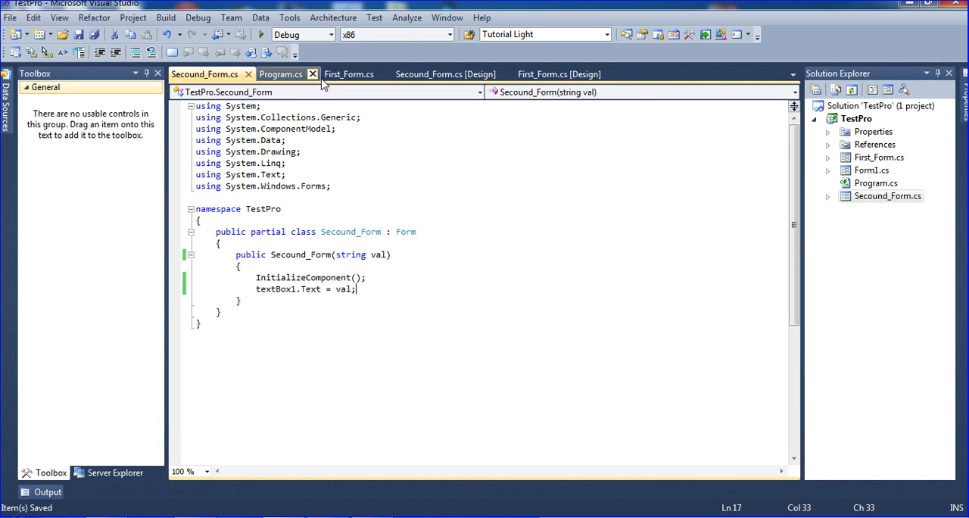
left_click(355, 74)
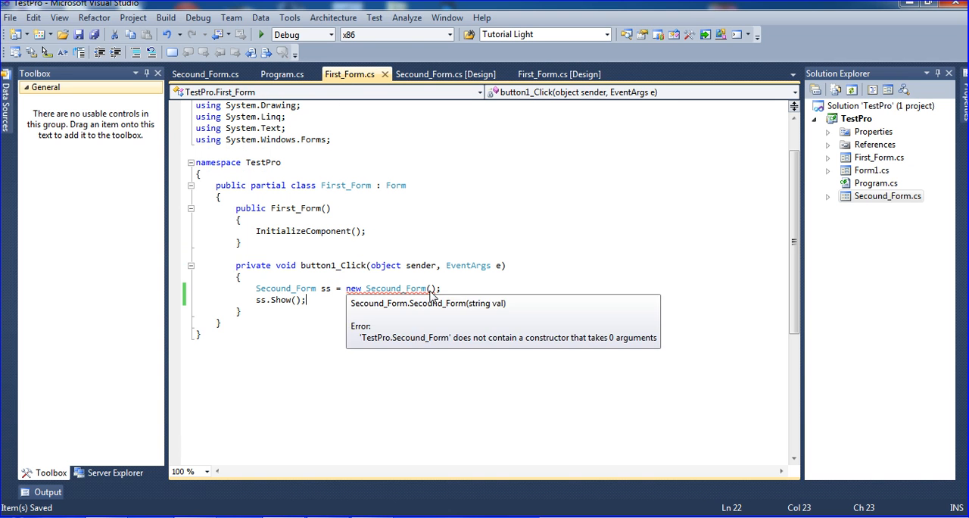
Step: Place a textbox above OPEN on First_Form and pass textBox1.Text to new Secound_Form
left_click(487, 341)
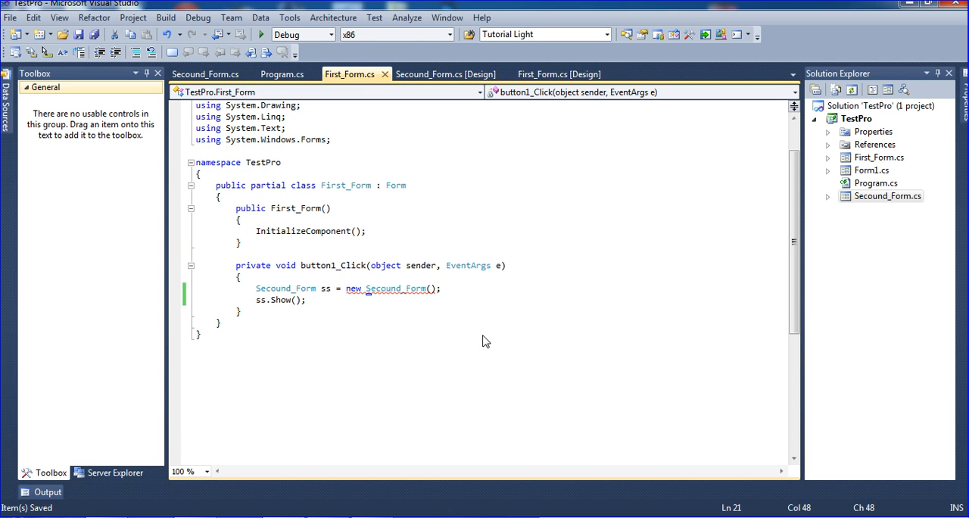
left_click(560, 73)
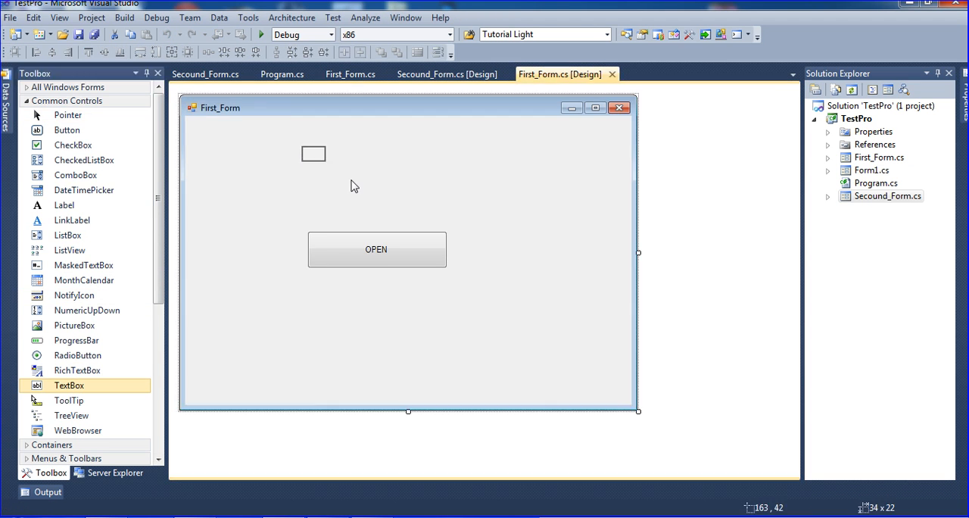
left_click_drag(330, 154, 506, 153)
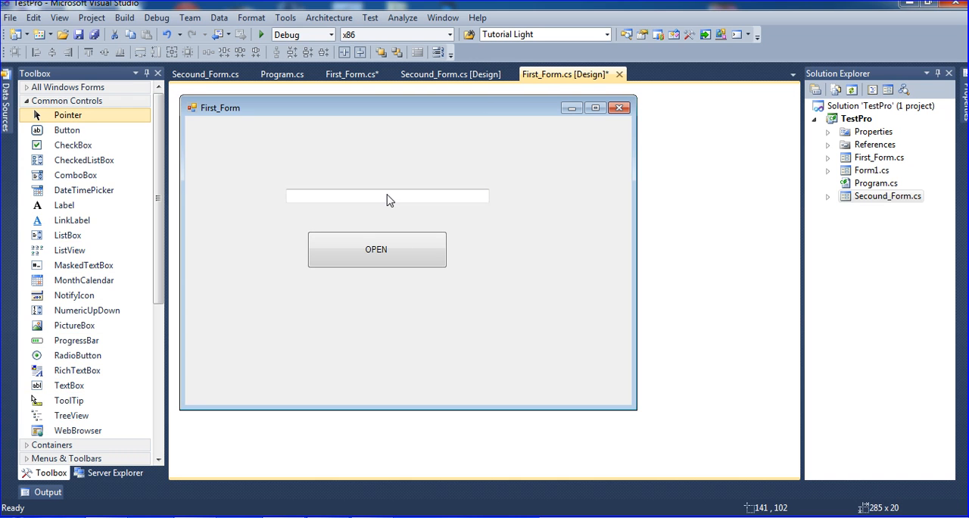
left_click(388, 196)
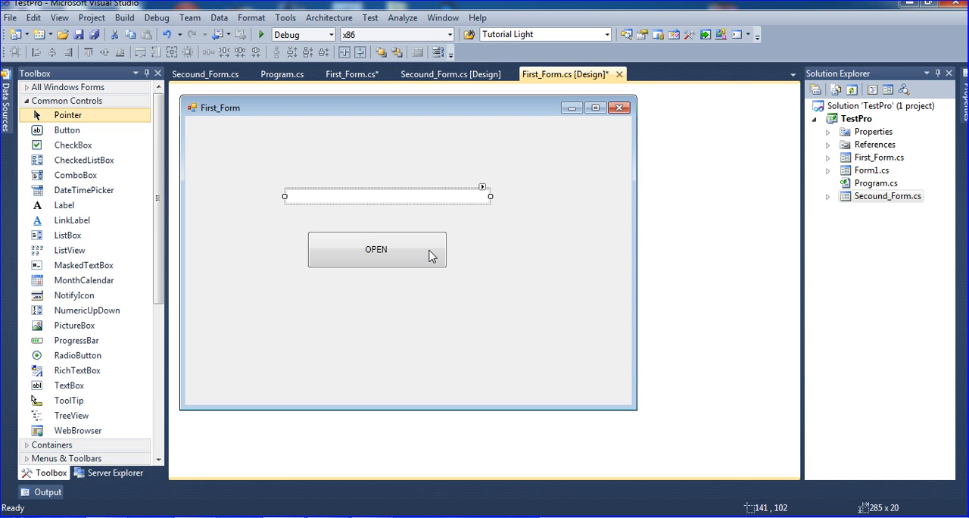
double_click(376, 249)
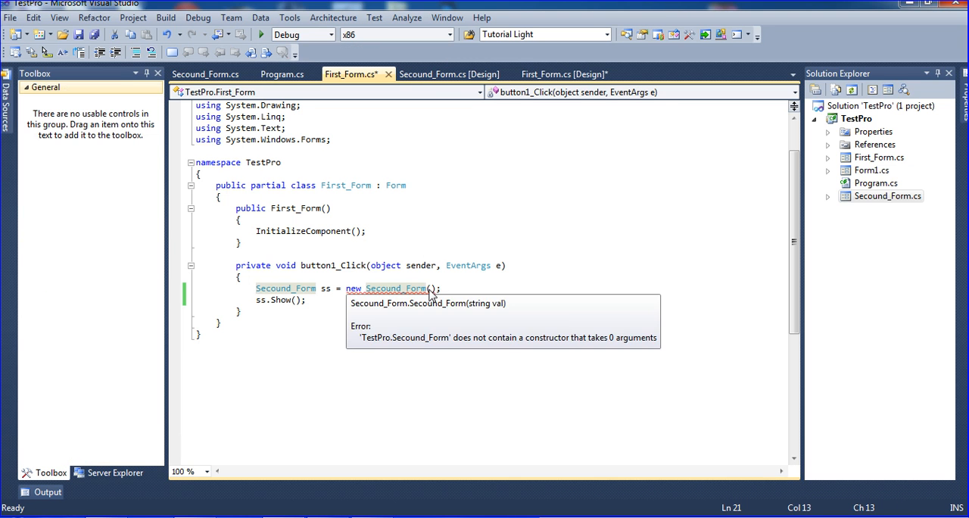
type("textBox1.Text")
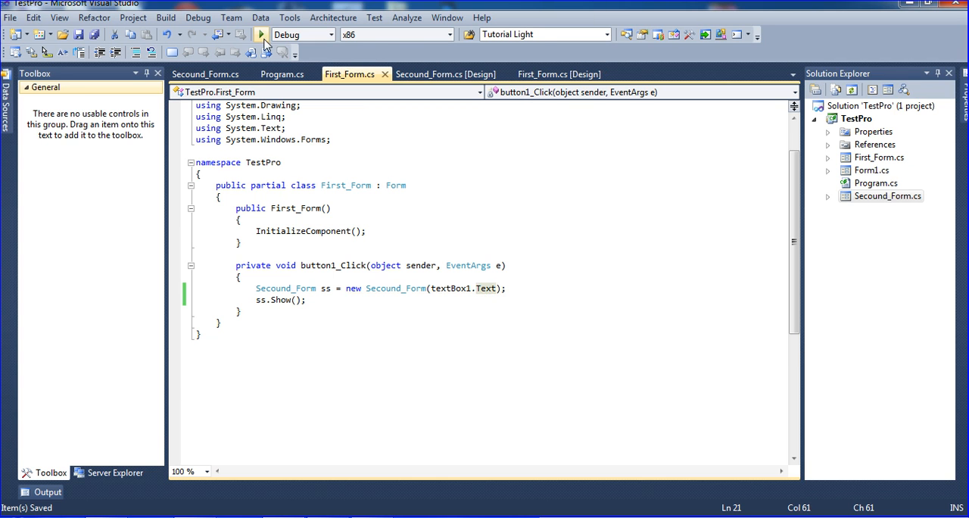
Step: Start debugging, type 'GOD PLUS YOU' into First_Form's textbox, and click OPEN
left_click(263, 35)
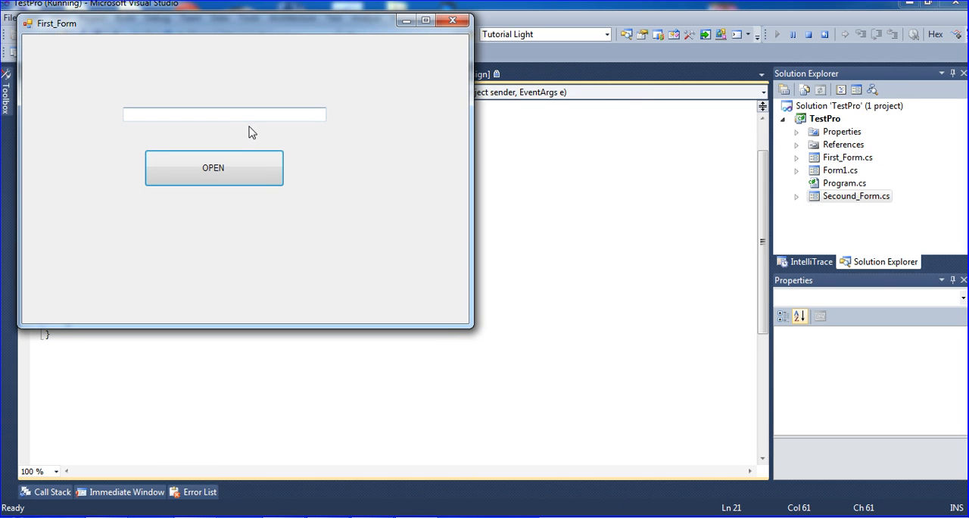
type("V")
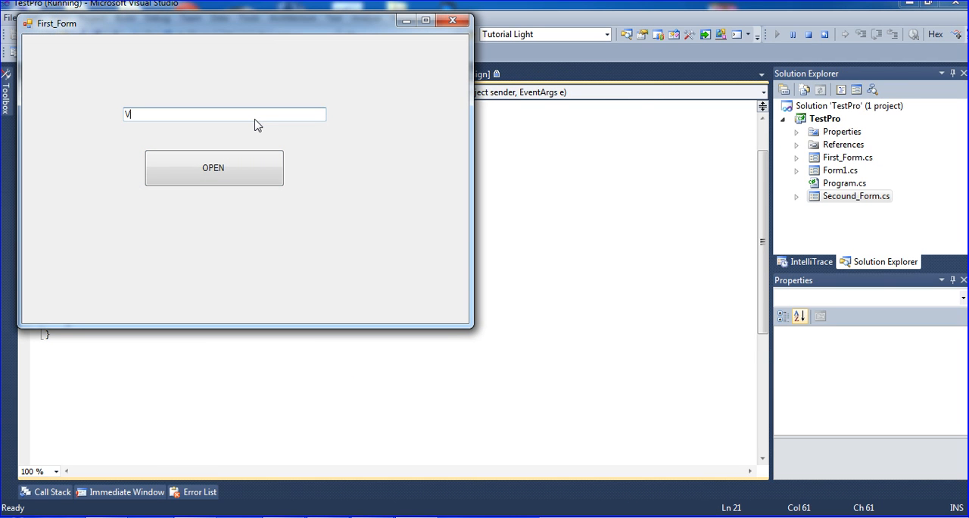
key("Backspace")
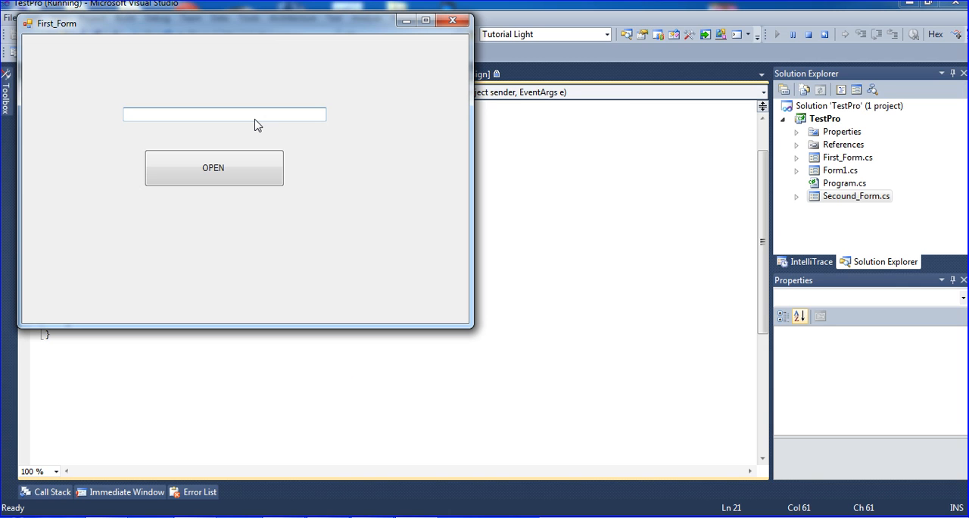
type("GOD")
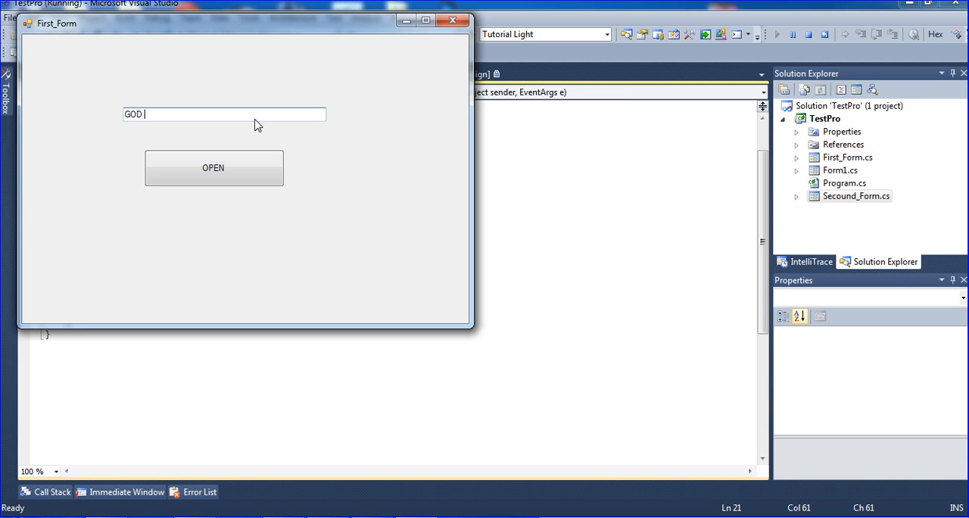
type("PLU")
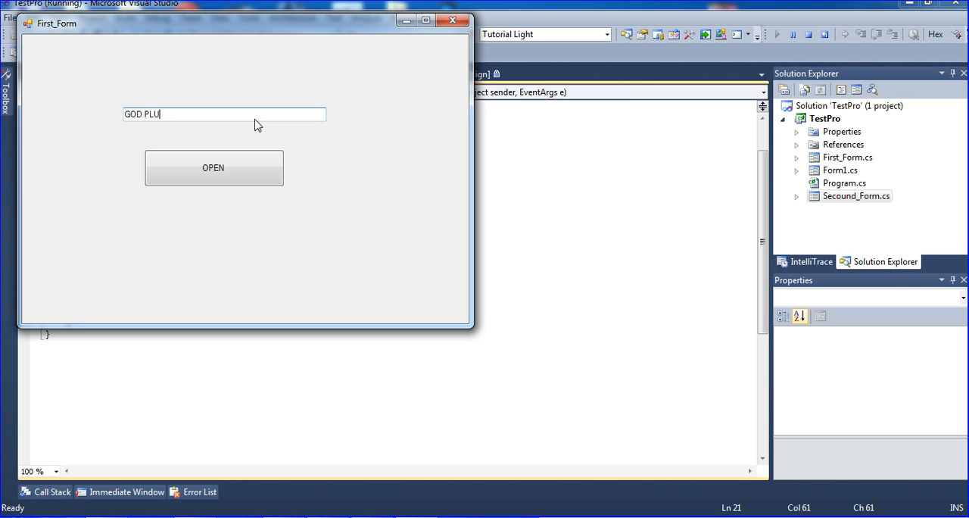
type("S")
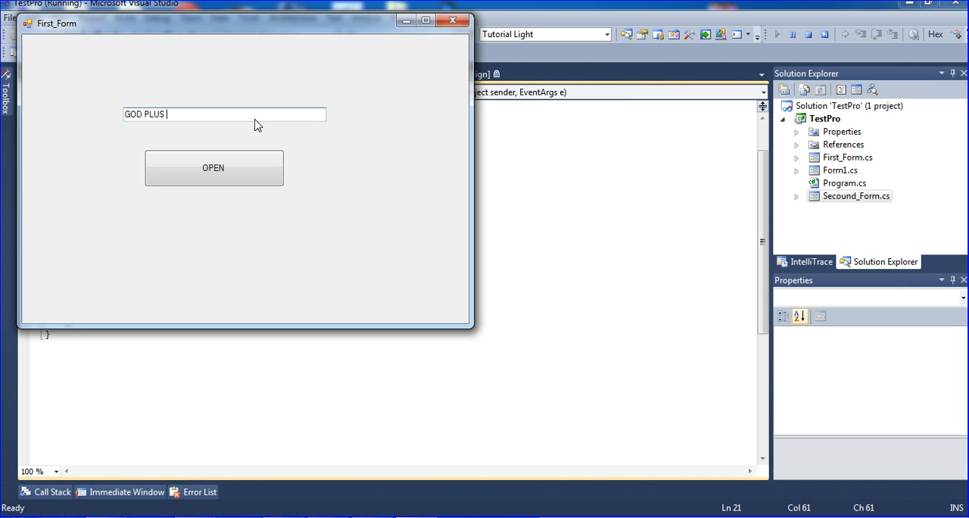
type("YOU")
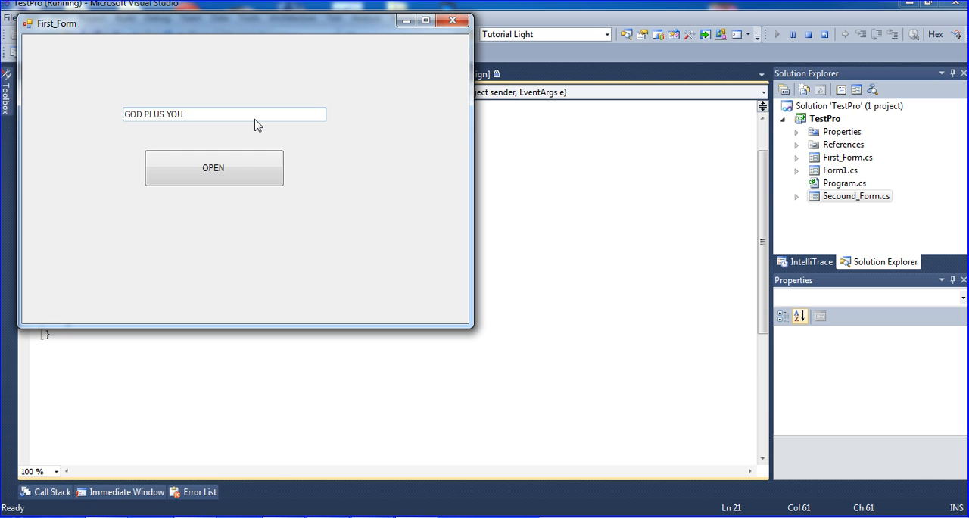
mouse_move(190, 182)
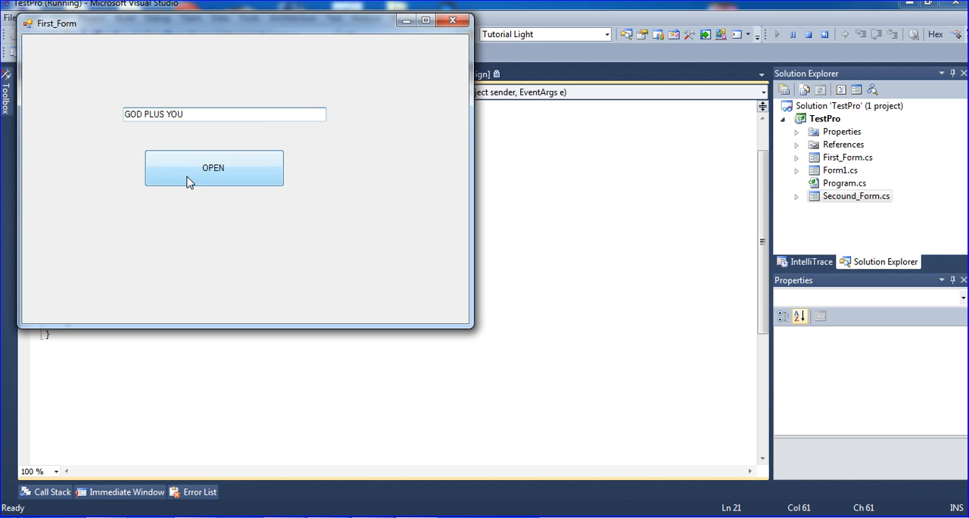
left_click(215, 168)
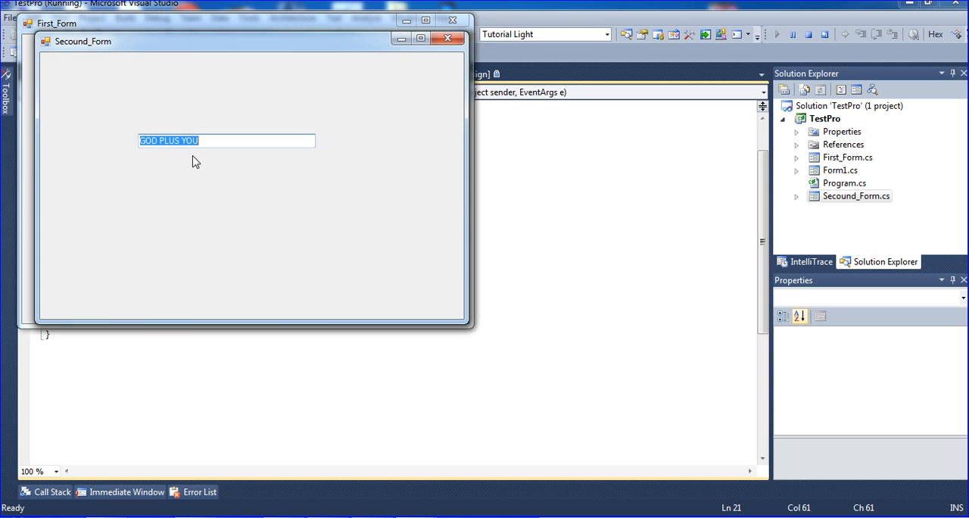
mouse_move(375, 50)
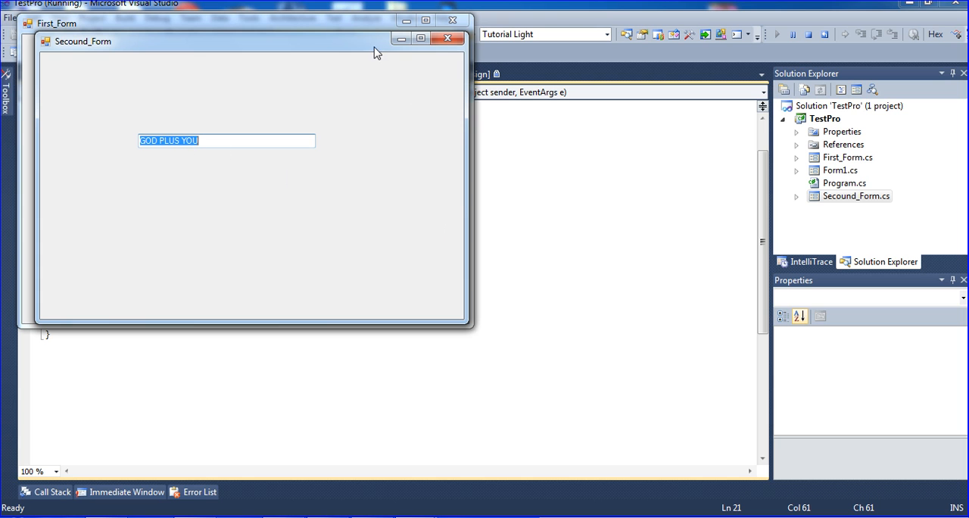